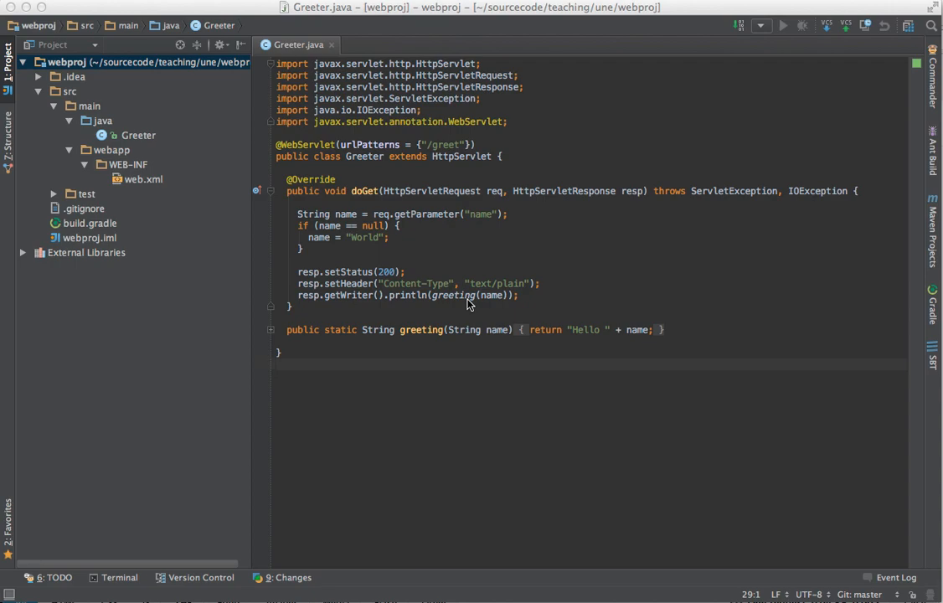
mouse_move(400, 166)
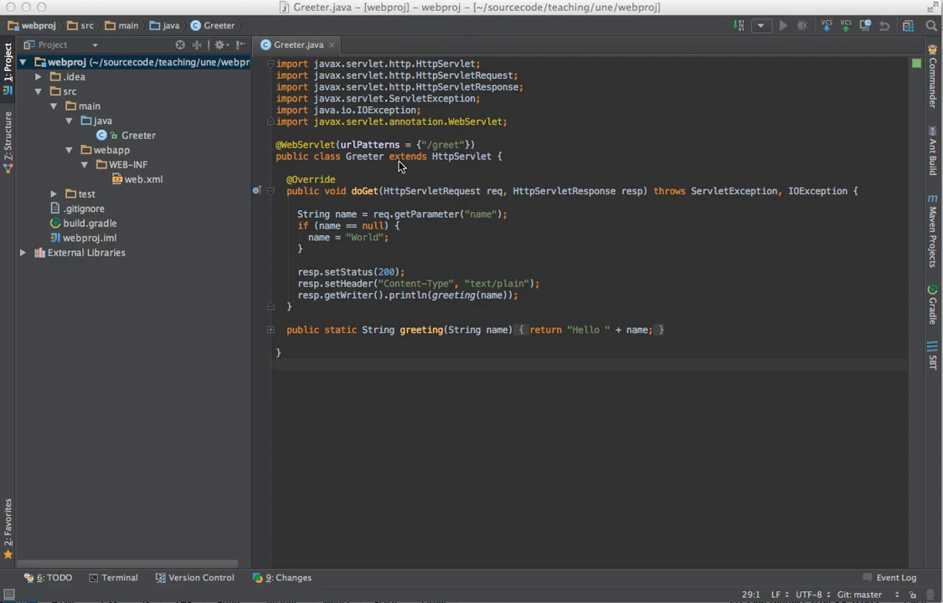
mouse_move(436, 158)
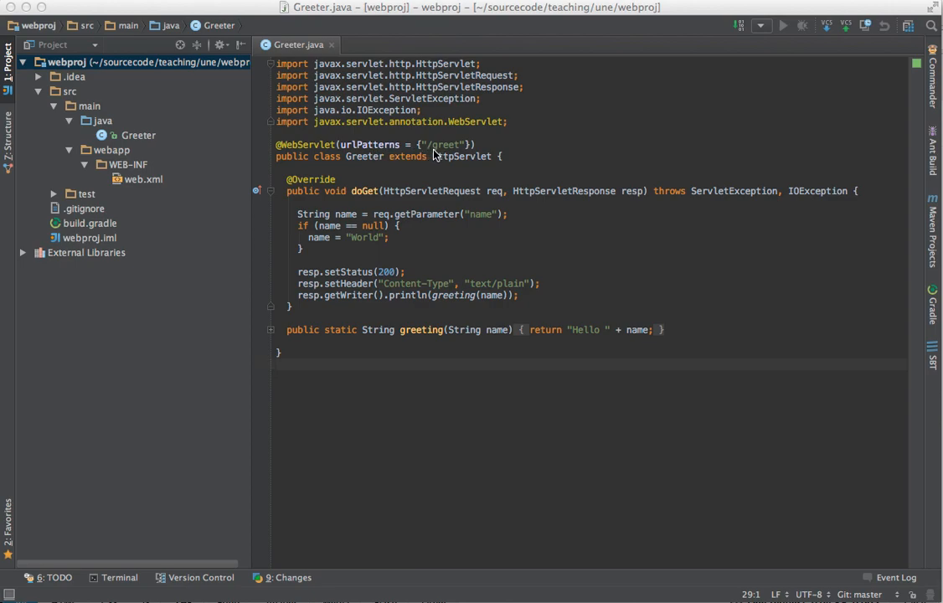
mouse_move(462, 158)
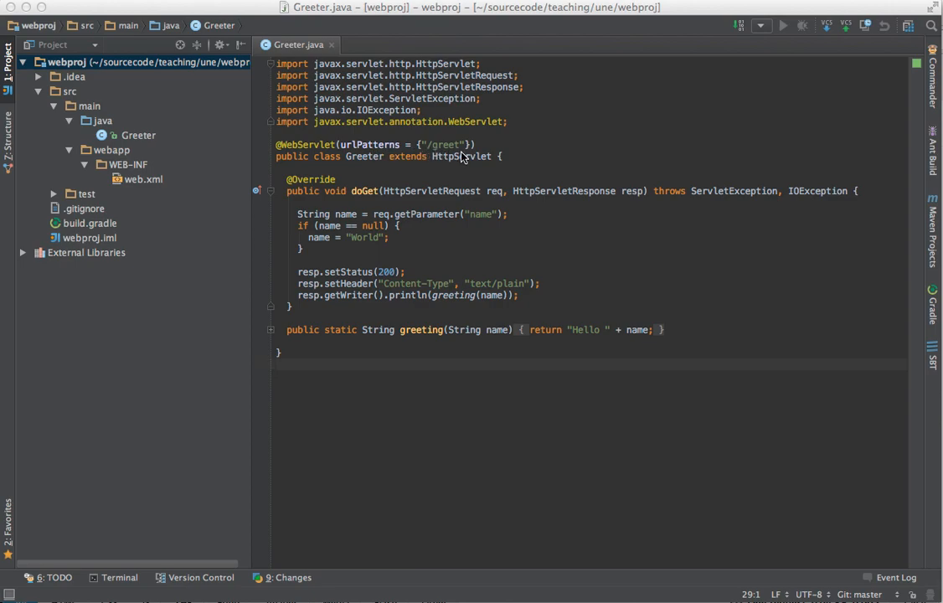
mouse_move(377, 231)
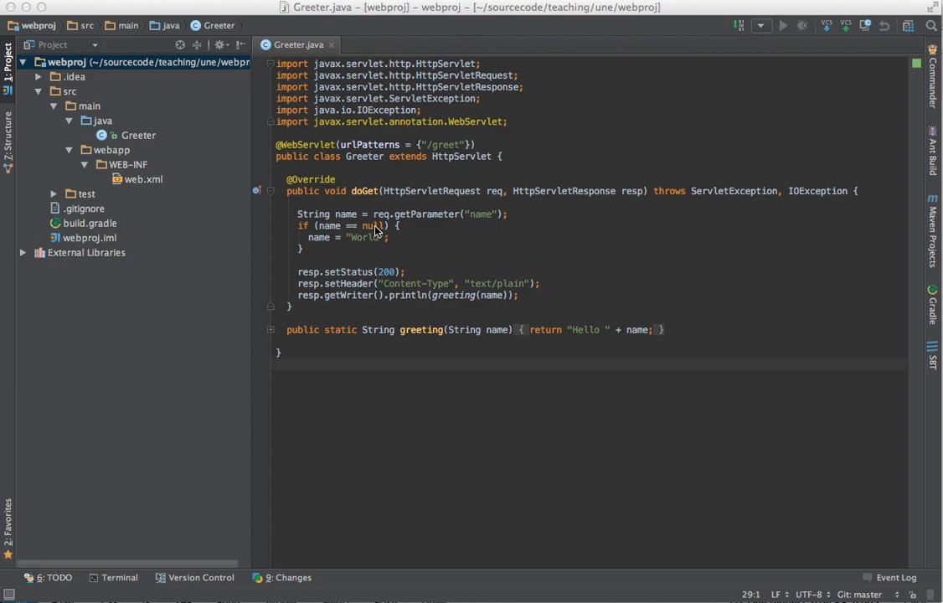
mouse_move(466, 226)
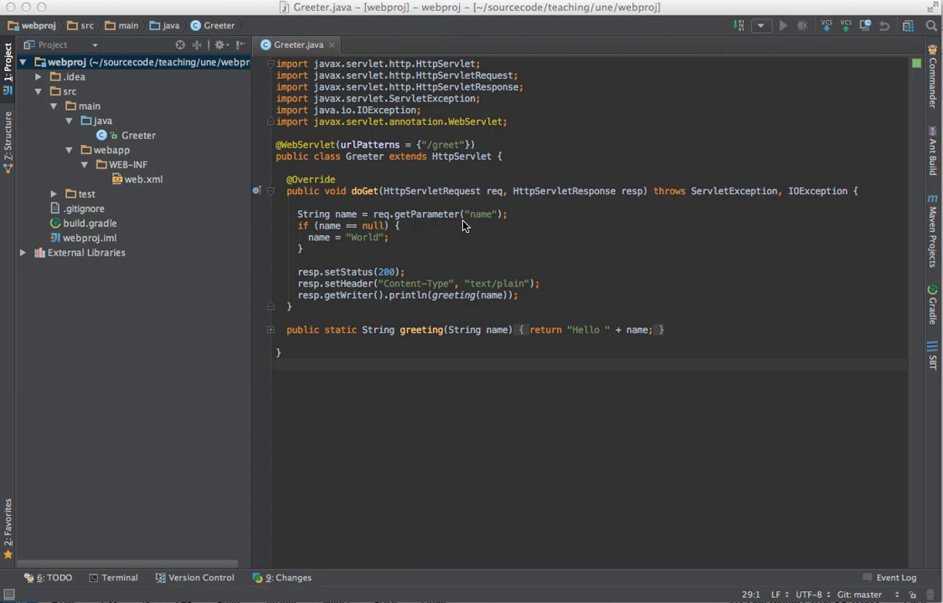
mouse_move(474, 228)
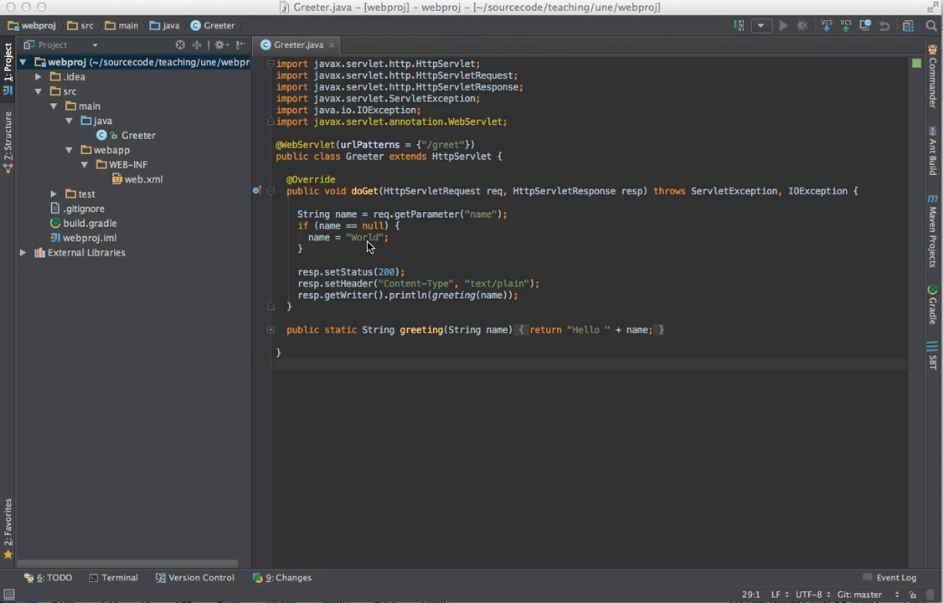
mouse_move(375, 283)
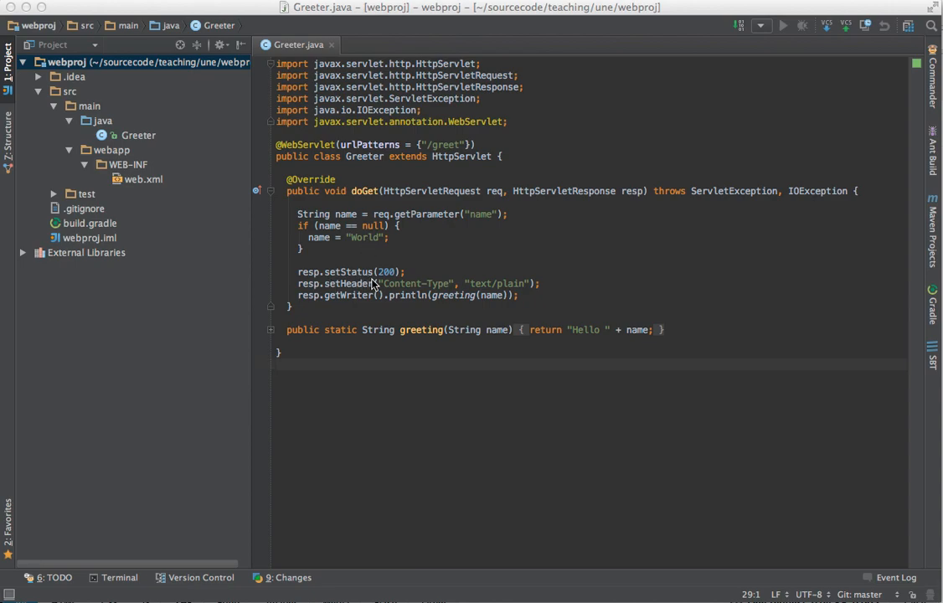
mouse_move(395, 278)
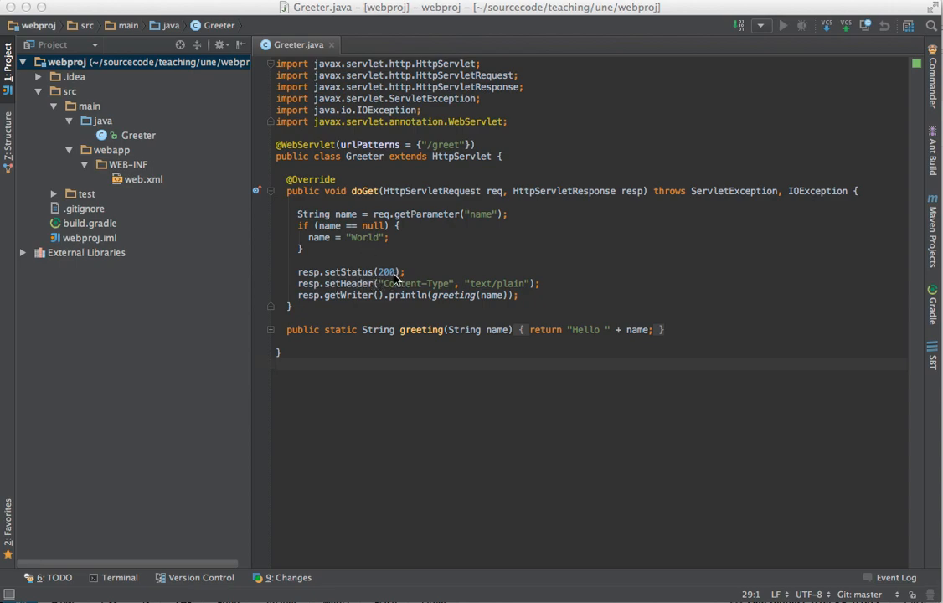
mouse_move(568, 293)
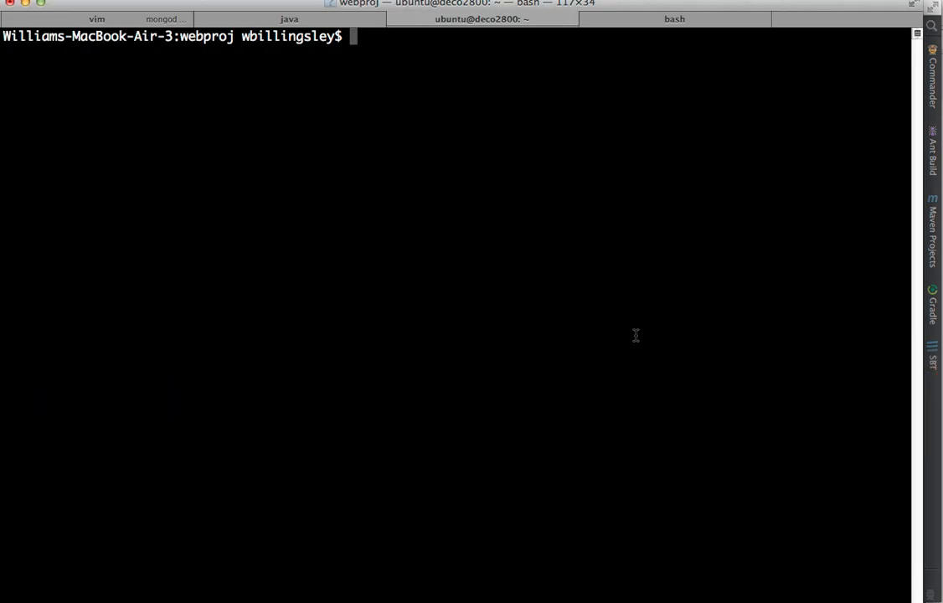
Step: Start the webproj web app from Terminal with gradle appRun
text(gr)
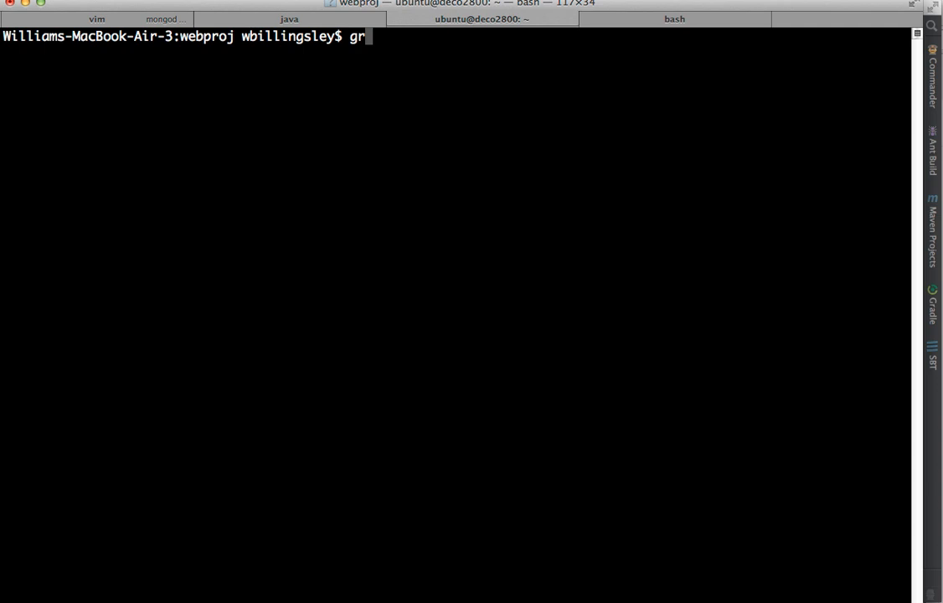
text(adle a)
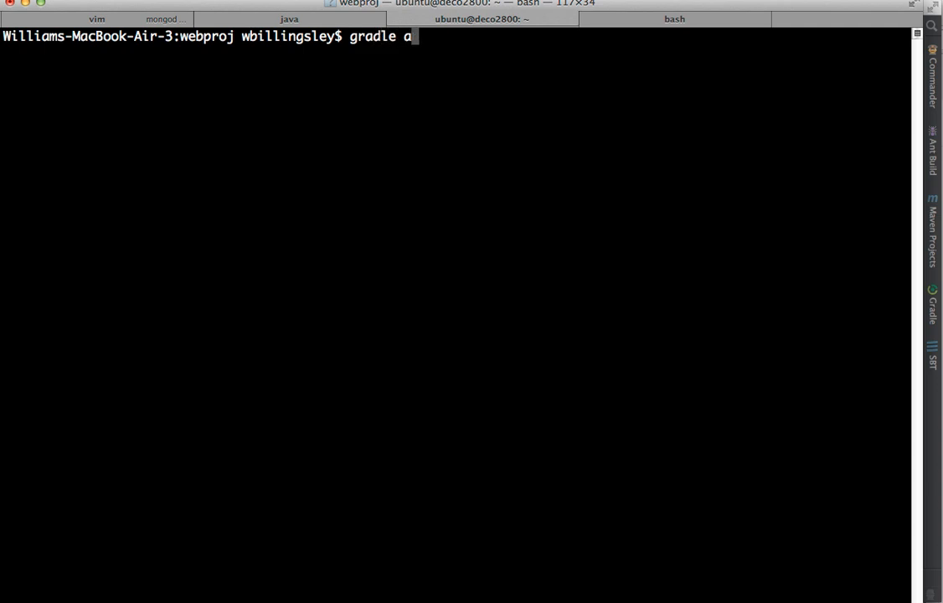
text(ppRun)
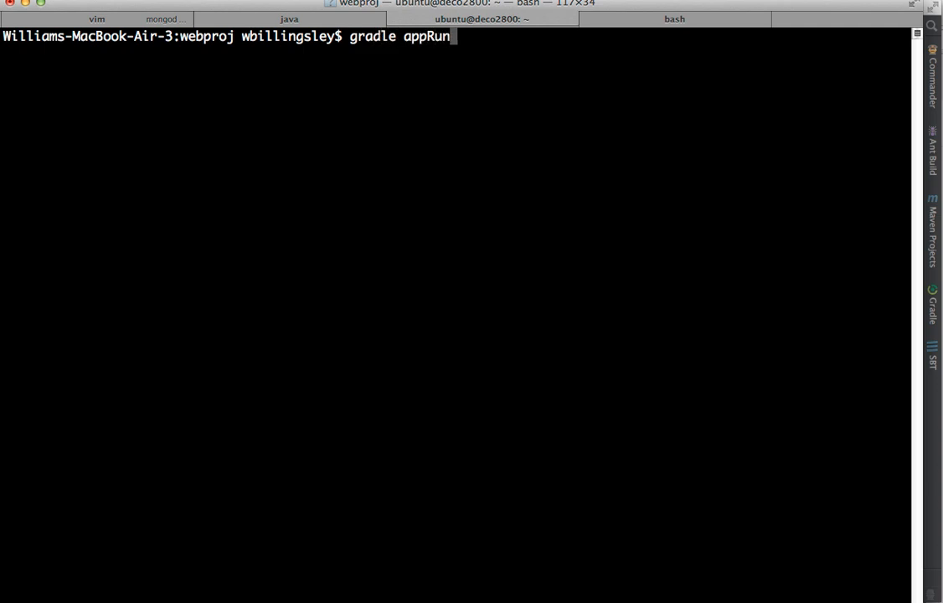
key(Return)
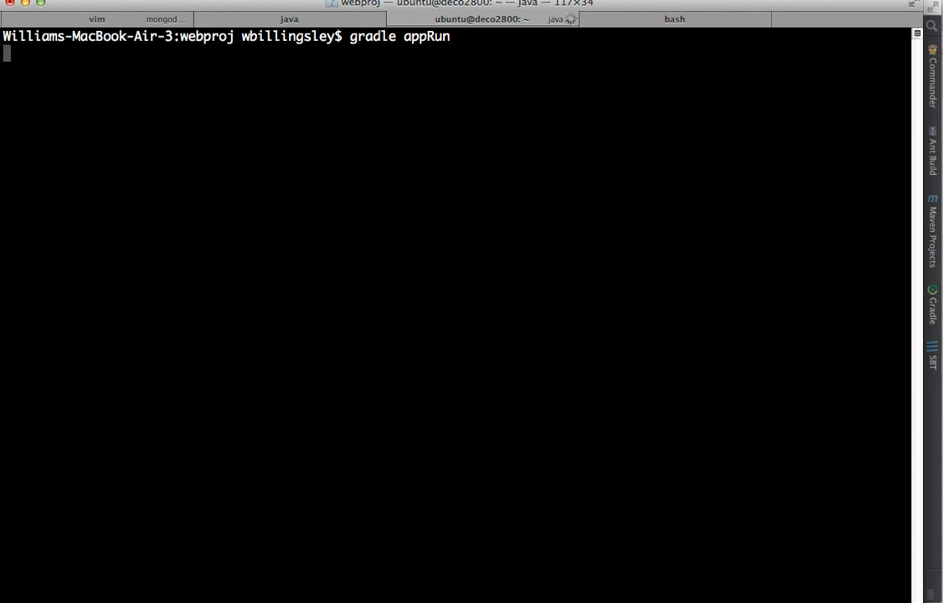
key(Return)
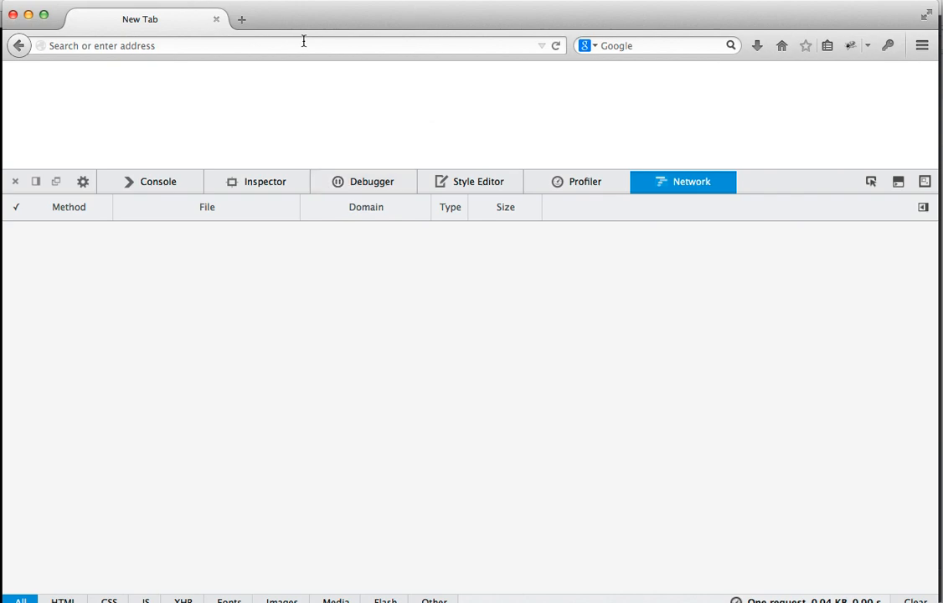
mouse_move(361, 392)
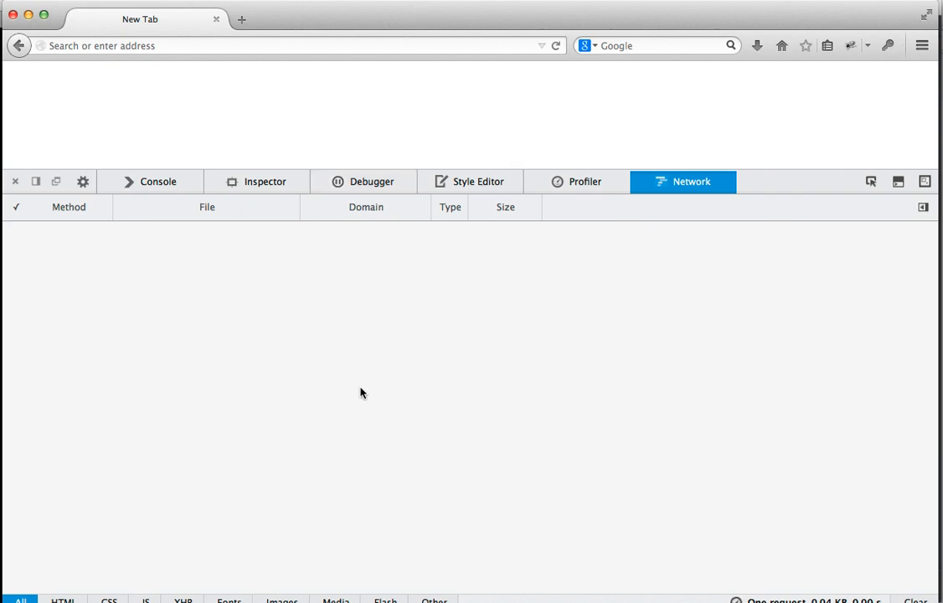
mouse_move(703, 197)
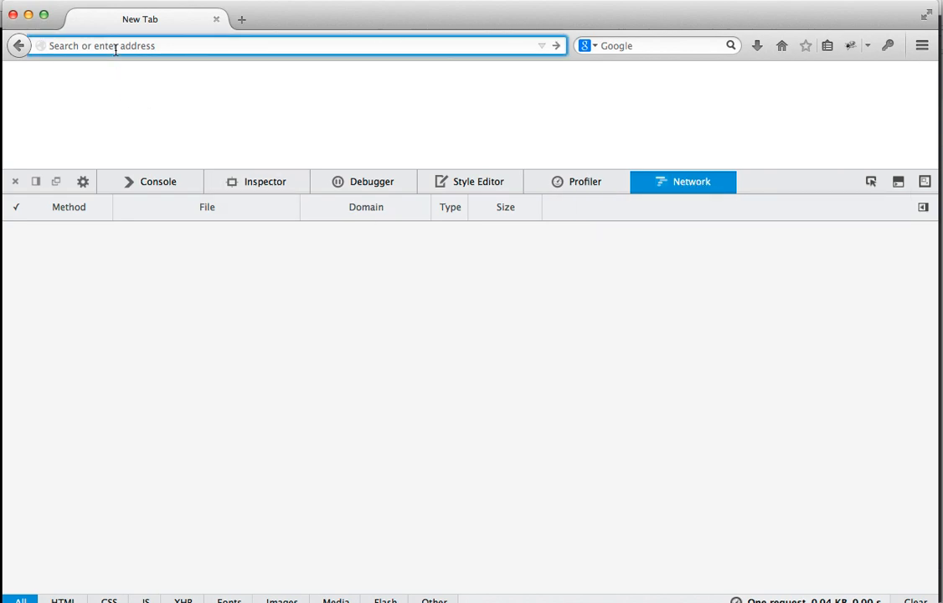
Step: Enter the localhost address for the webproj greet page in the address bar
text(localhost)
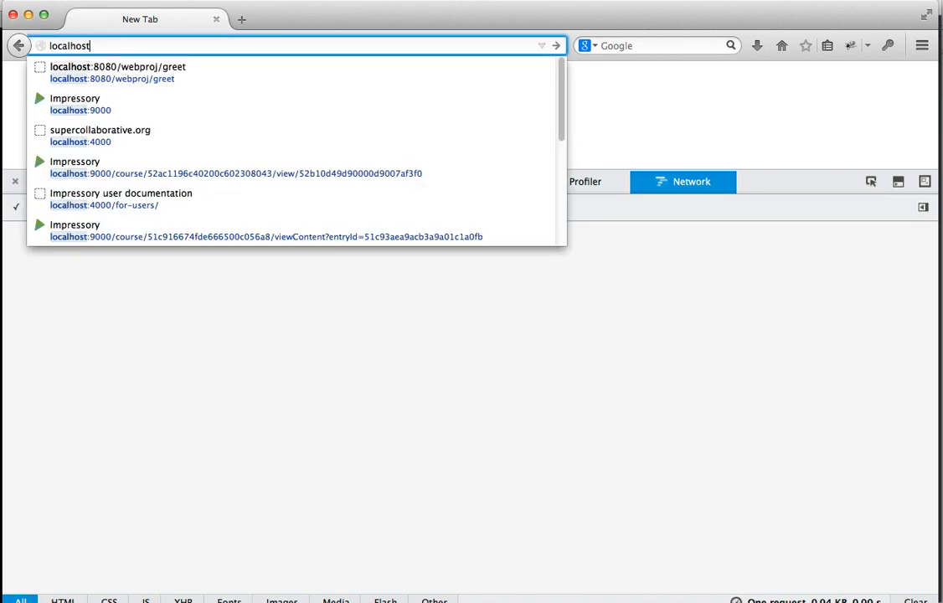
text(:8080/webproj/greet)
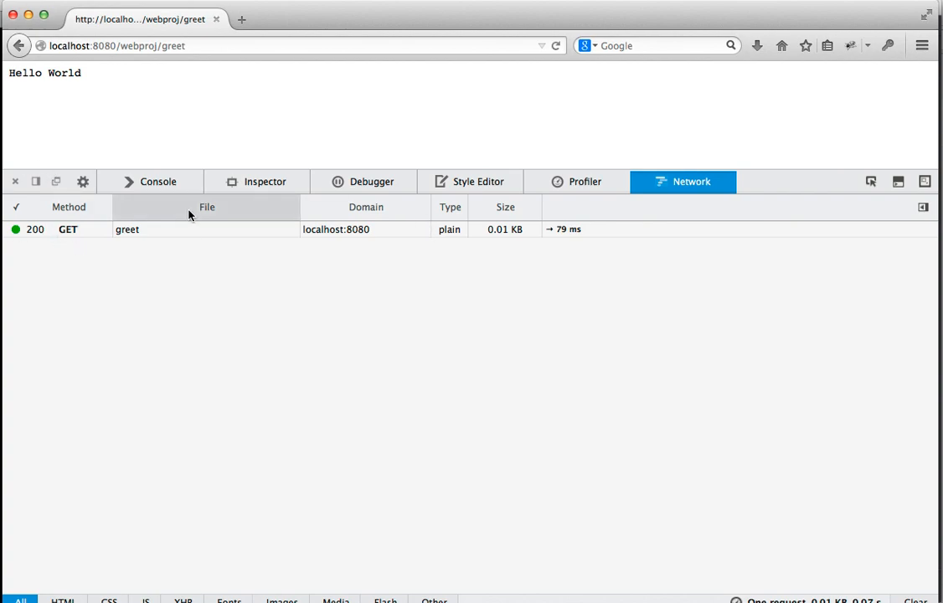
mouse_move(539, 238)
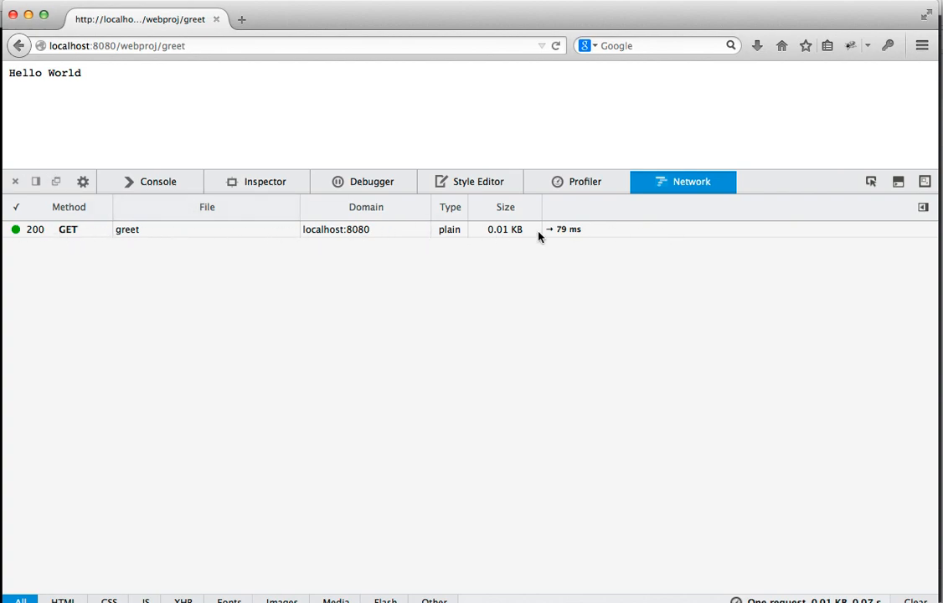
mouse_move(45, 238)
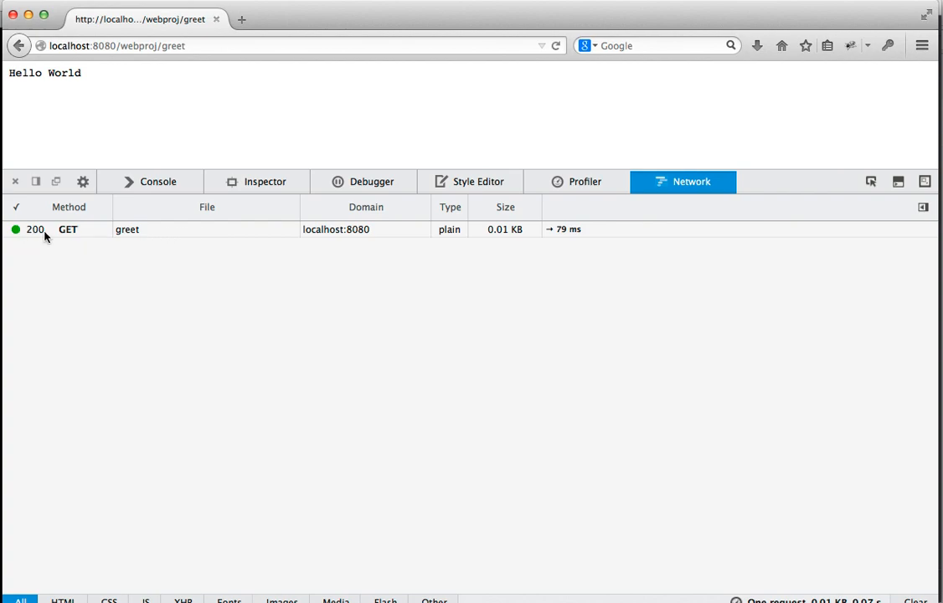
click(128, 228)
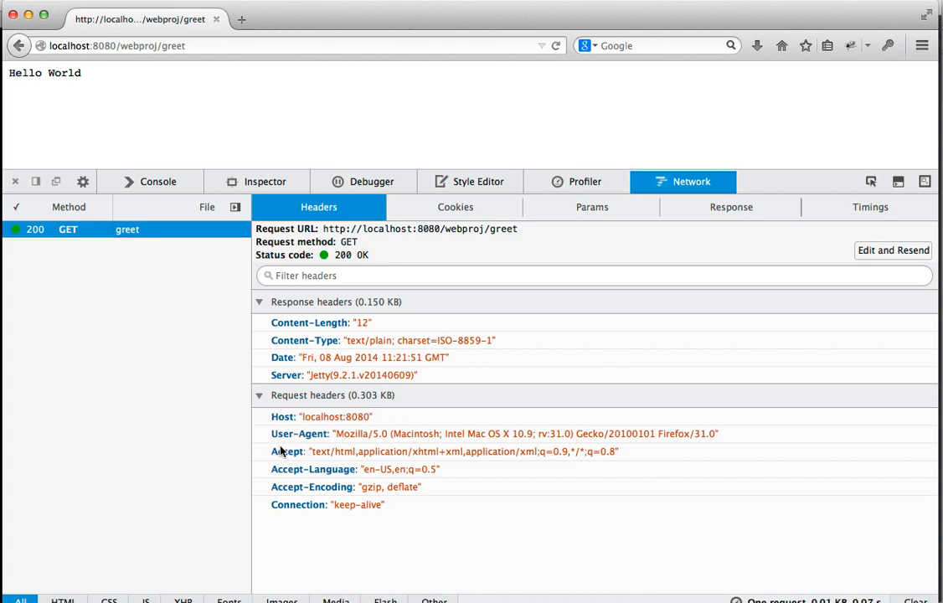
mouse_move(476, 492)
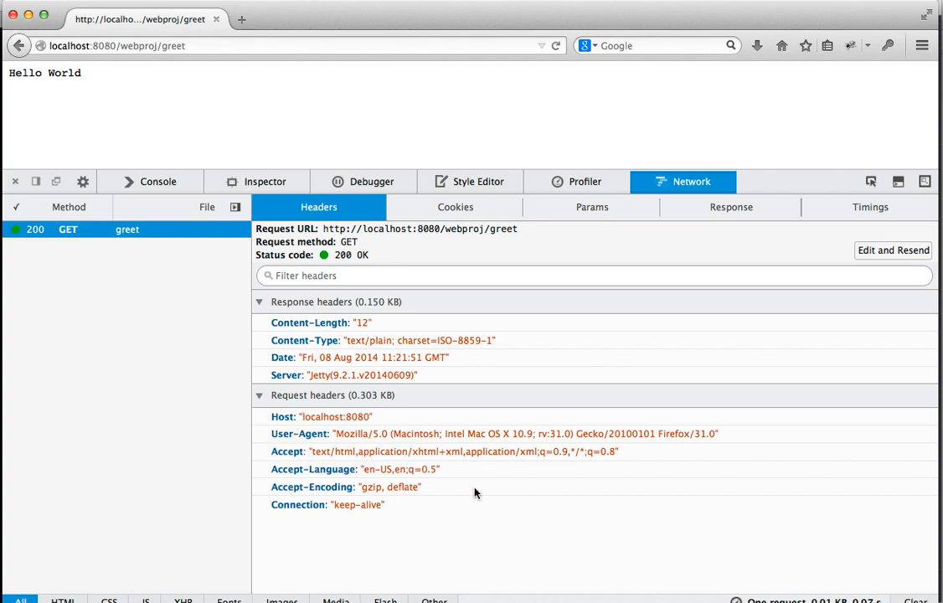
mouse_move(395, 552)
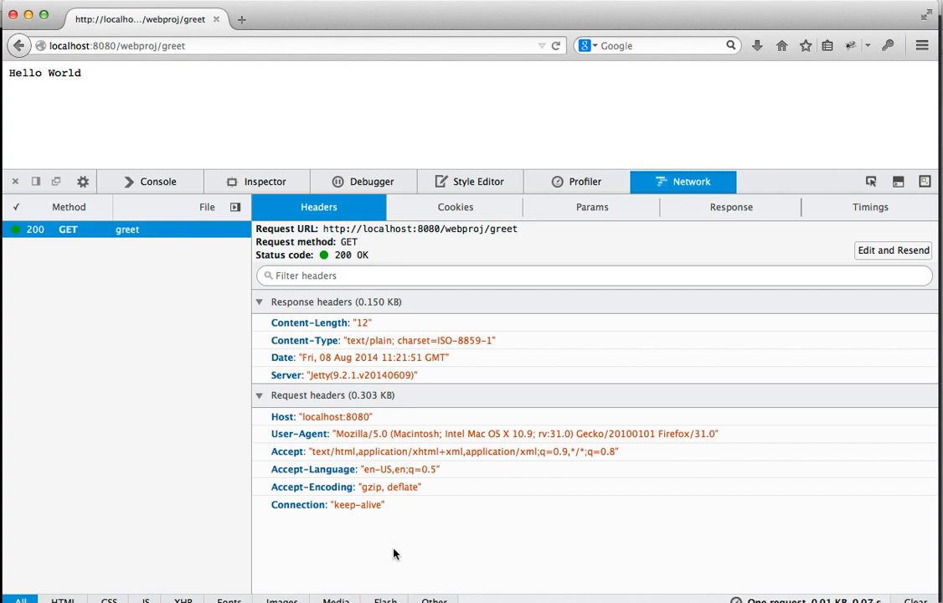
mouse_move(261, 469)
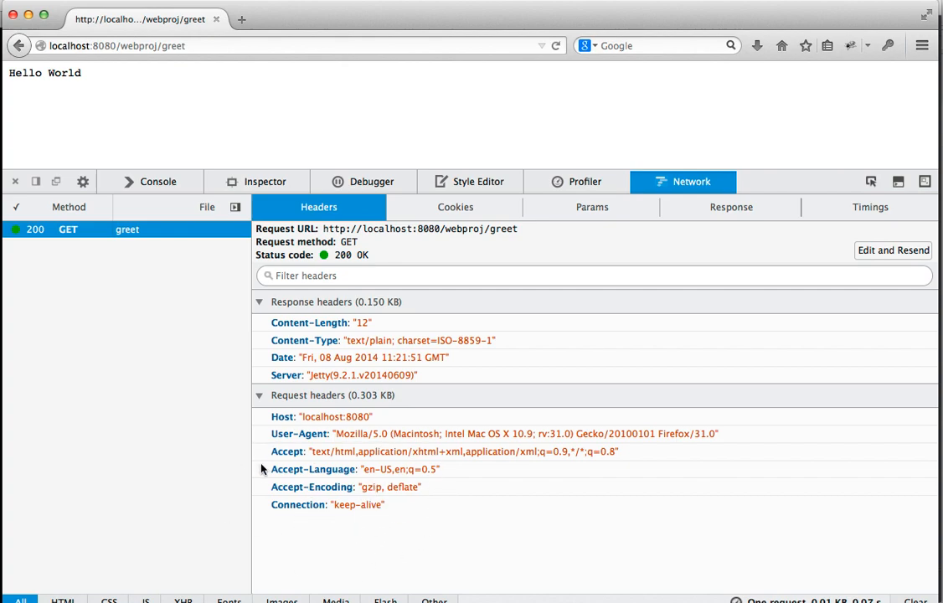
mouse_move(282, 351)
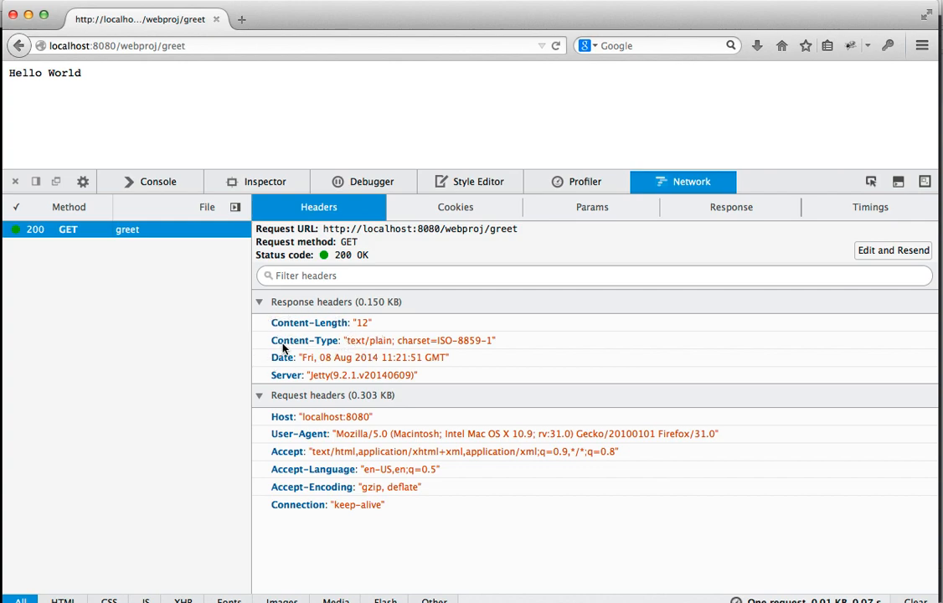
mouse_move(311, 383)
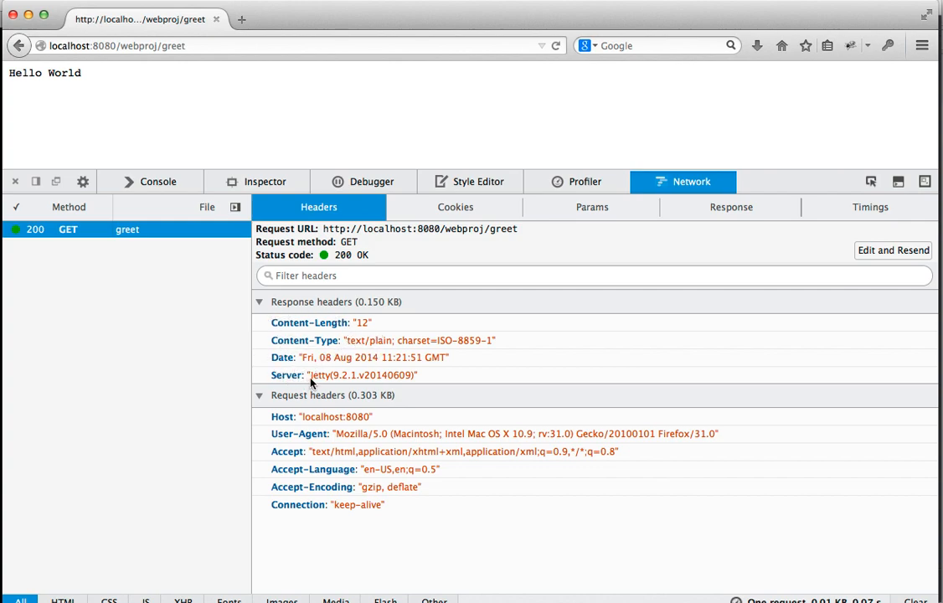
mouse_move(235, 375)
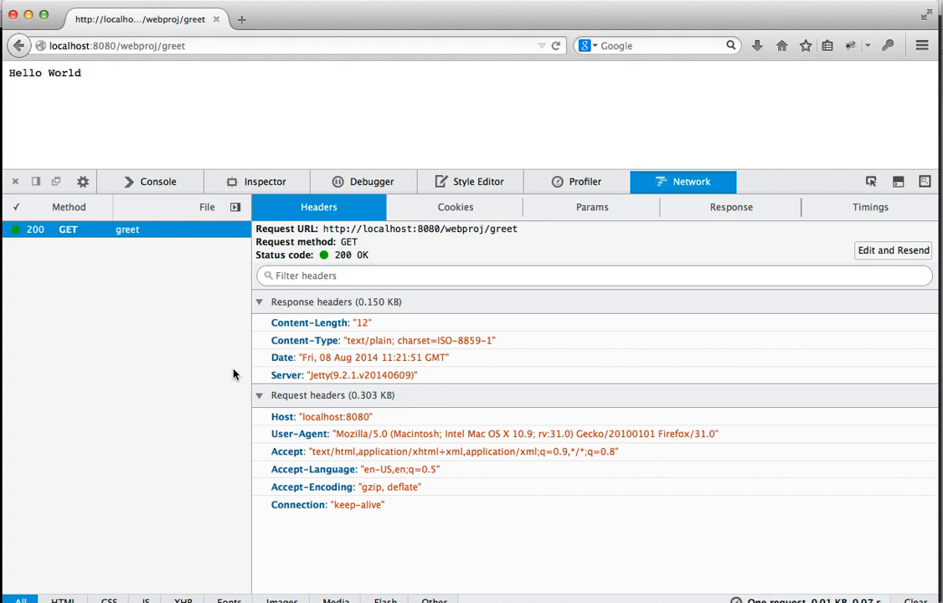
mouse_move(353, 375)
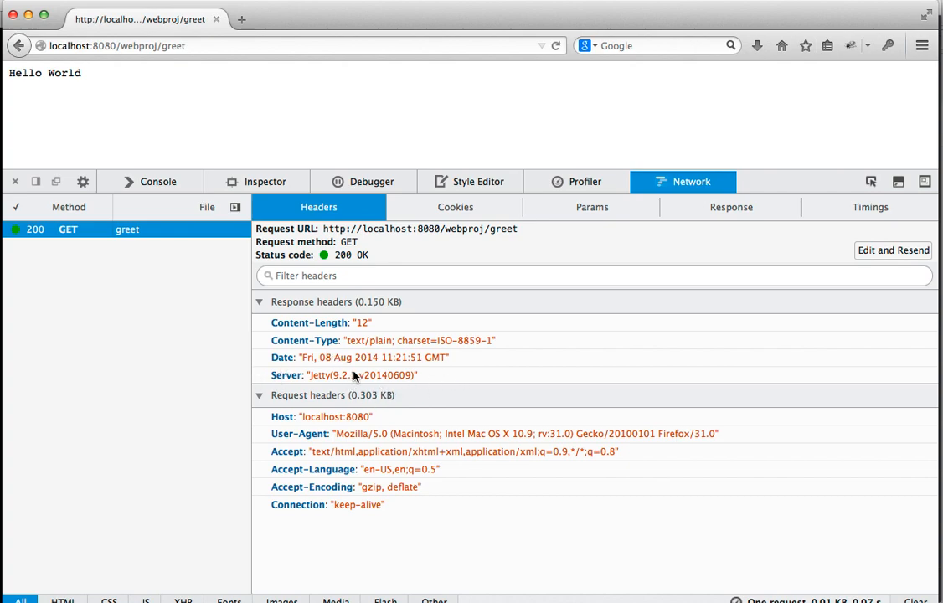
mouse_move(455, 208)
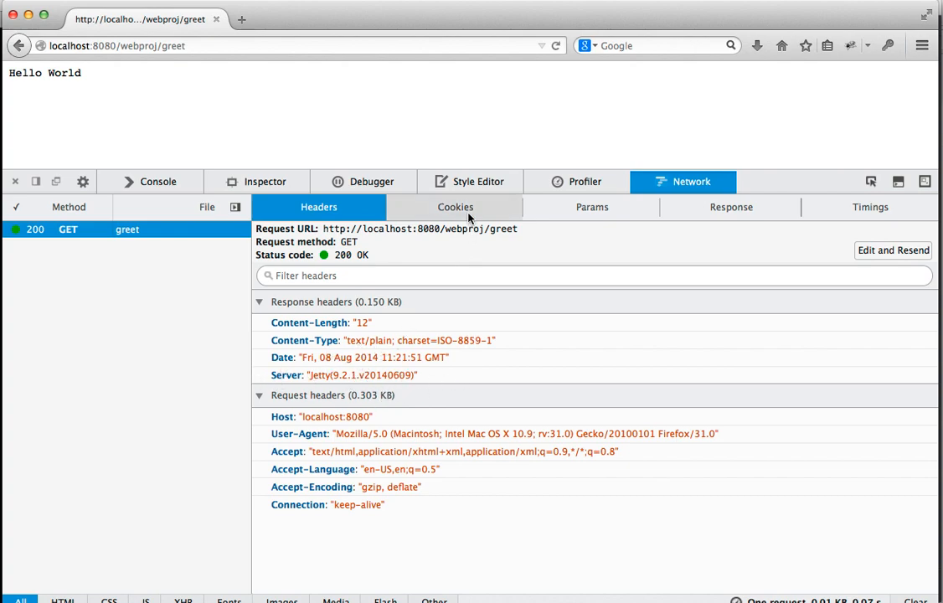
click(456, 208)
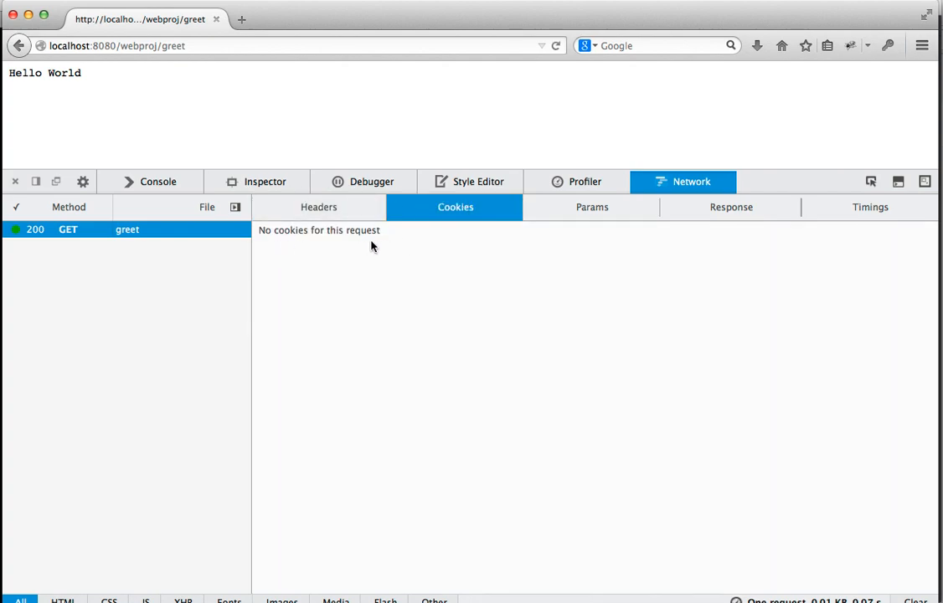
click(730, 208)
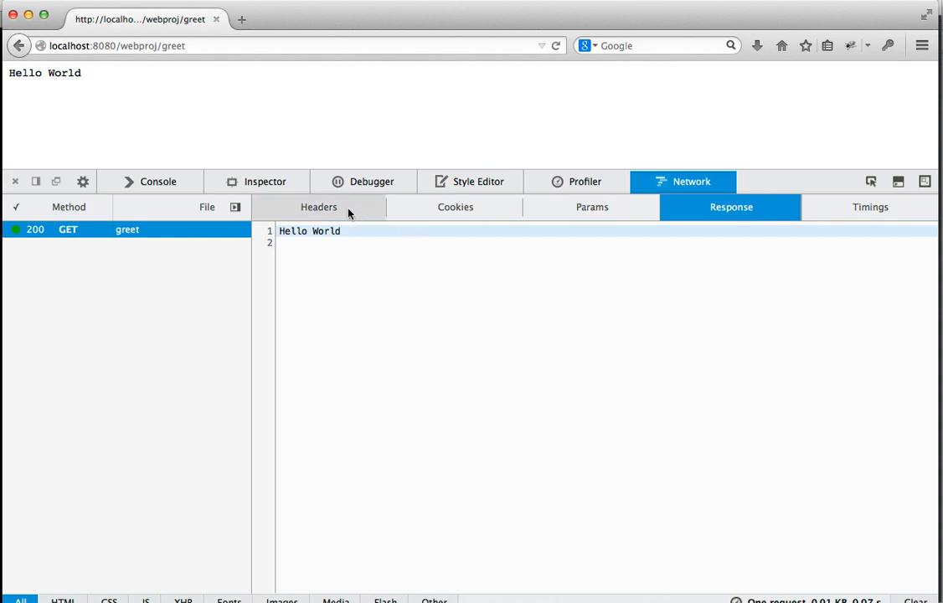
click(318, 208)
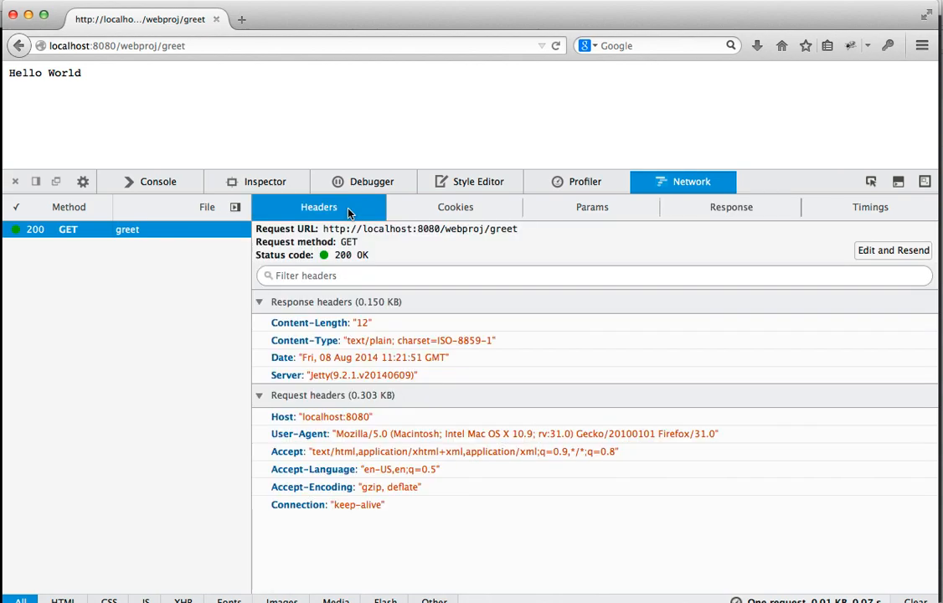
Step: Request greet with ?name=Bob to get Hello Bob and view that request's headers
click(305, 45)
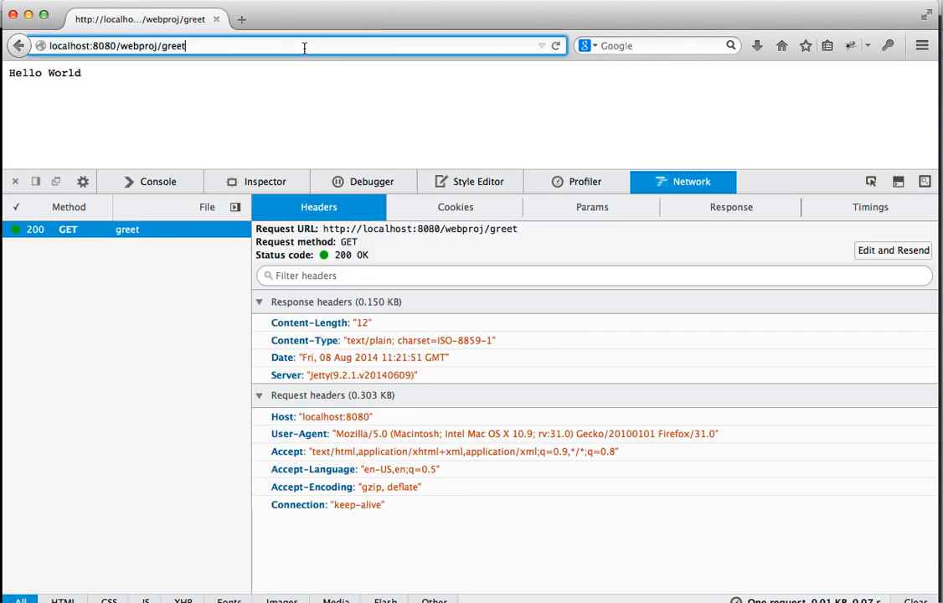
text(?name=Bob)
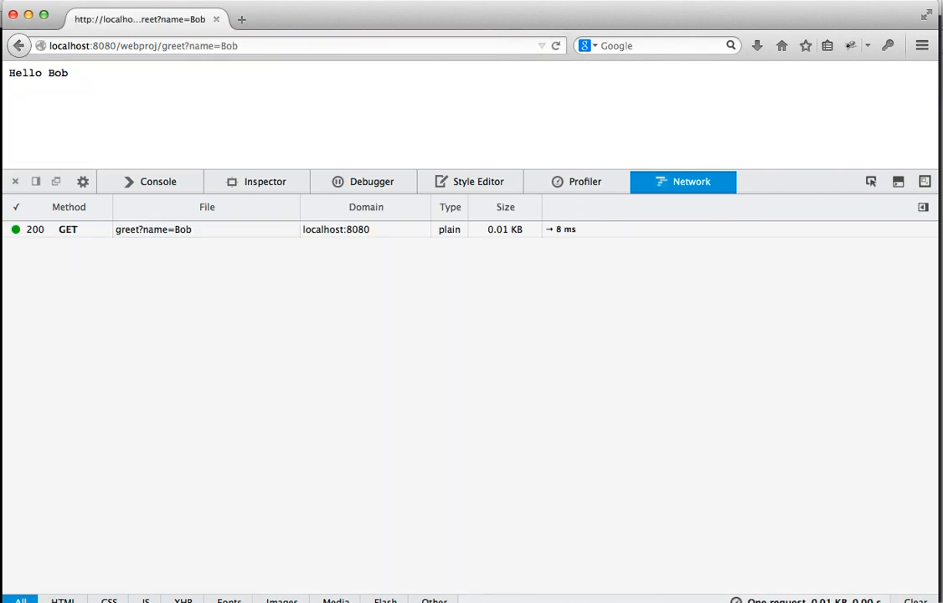
click(154, 227)
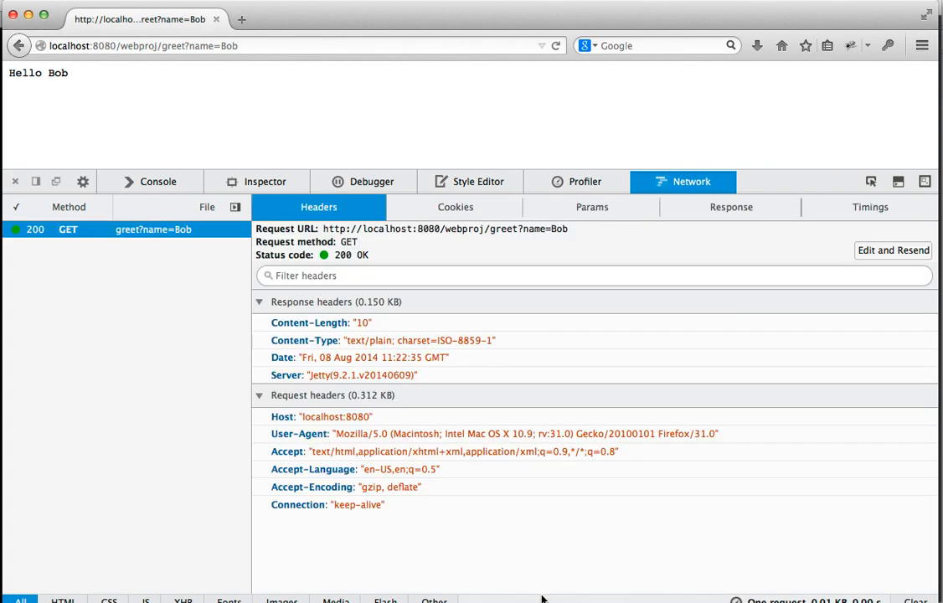
mouse_move(419, 456)
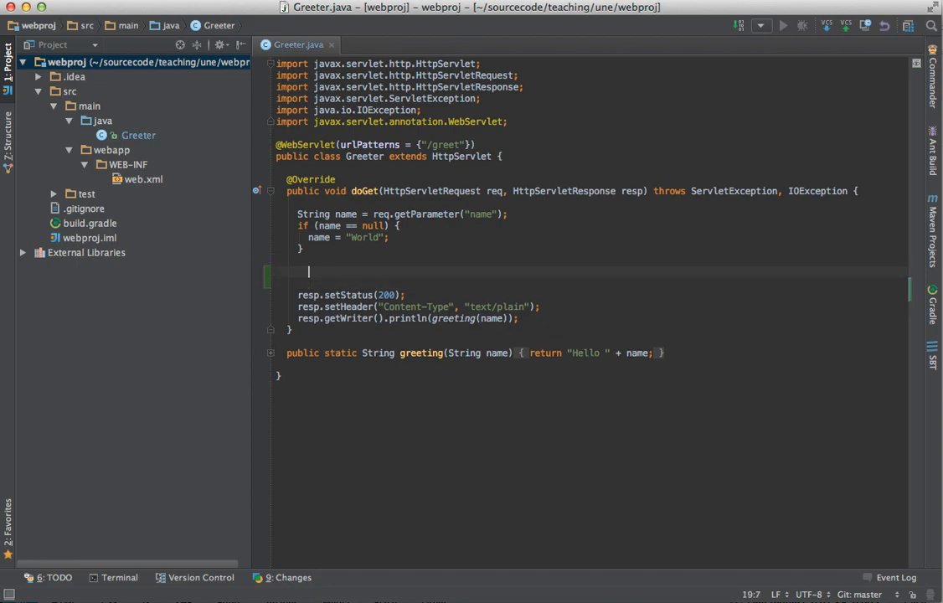
Step: Add HttpSession session = req.getSession(); to doGet with the HttpSession import
text(H)
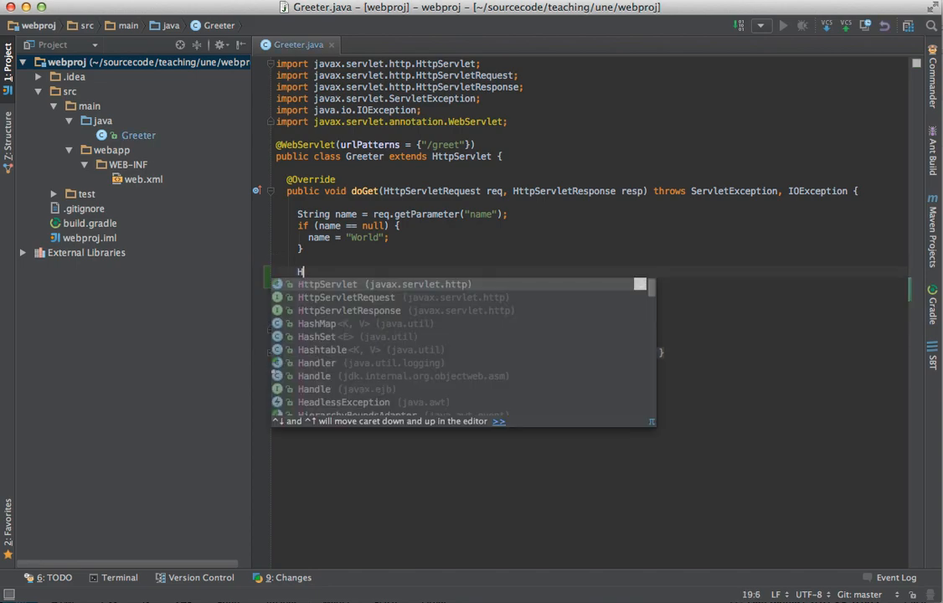
text(ttp)
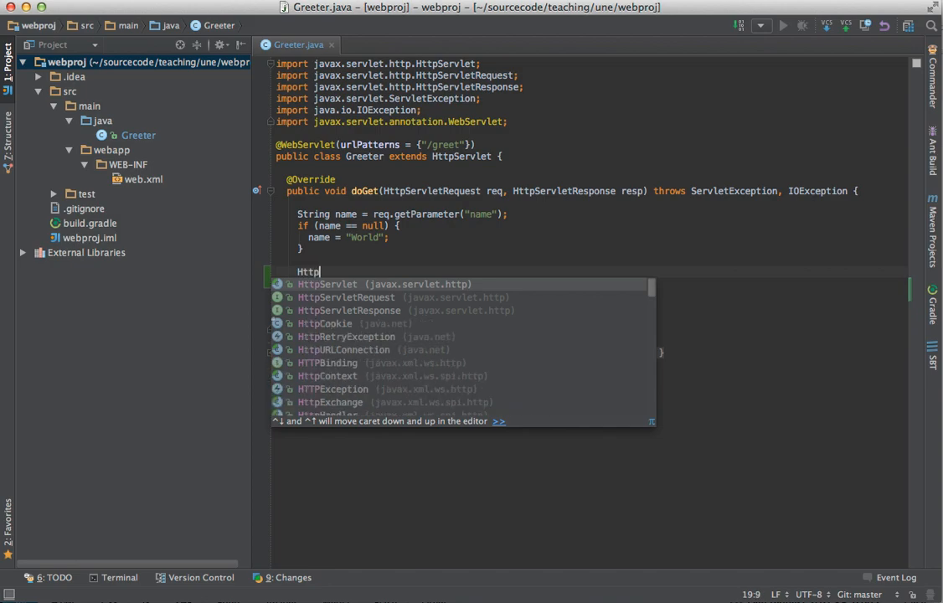
text(Session)
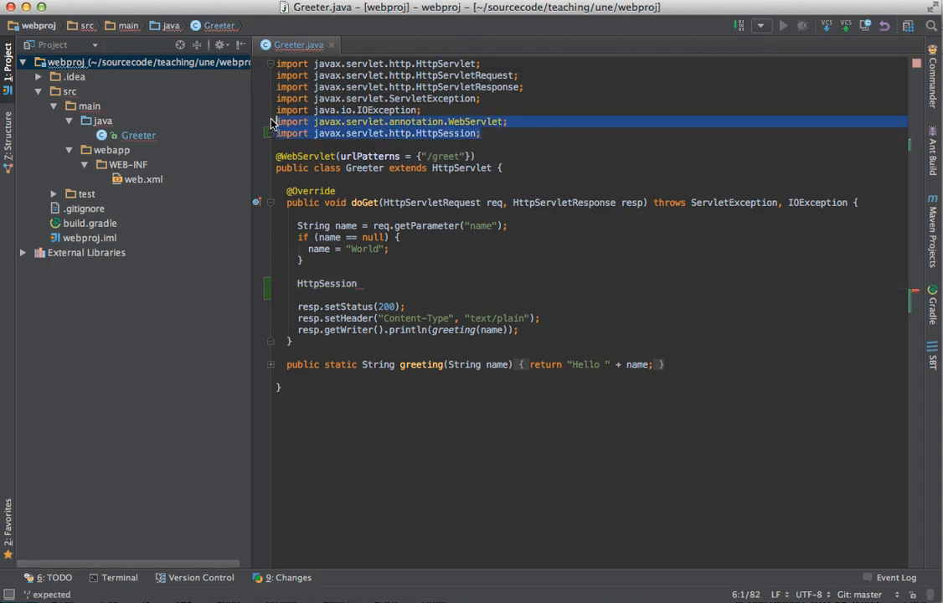
click(360, 283)
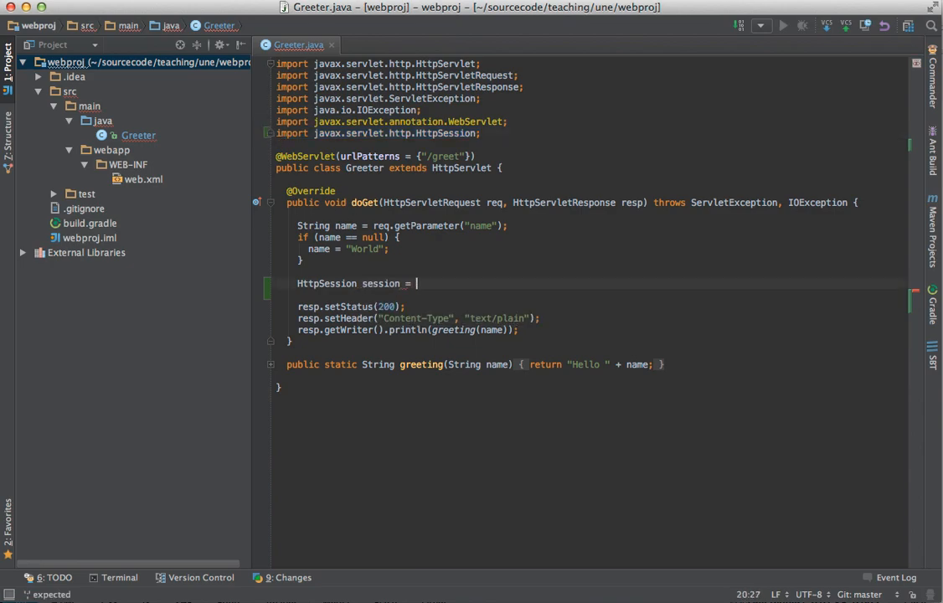
text(req.)
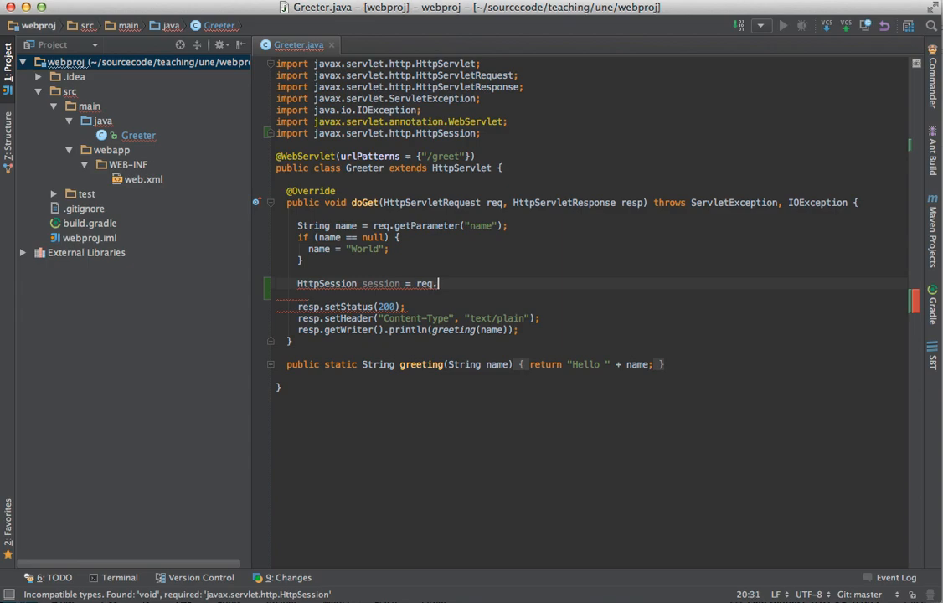
text(.)
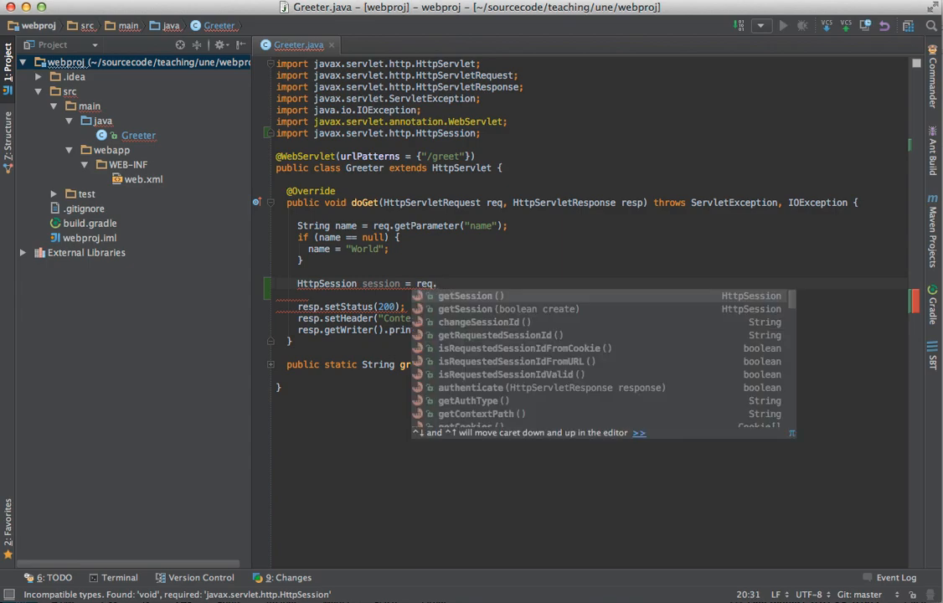
click(466, 295)
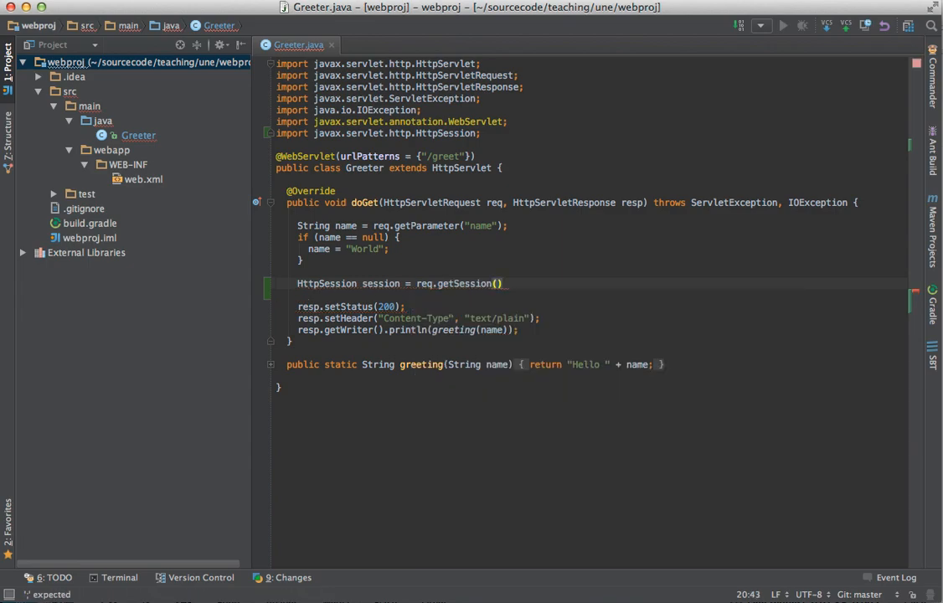
text(;)
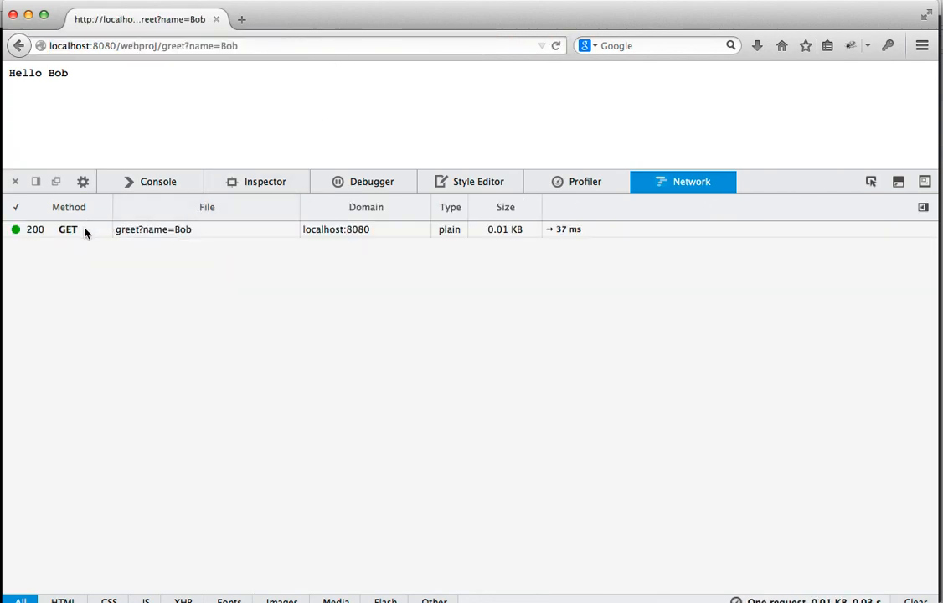
Step: Select the greet?name=Bob request and view its response JSESSIONID cookie, then its headers
click(154, 227)
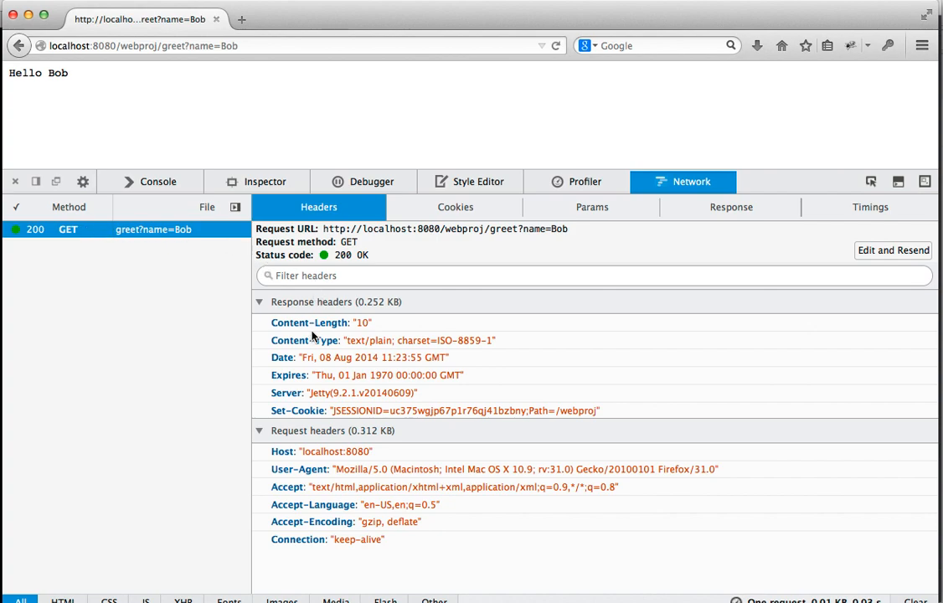
mouse_move(300, 584)
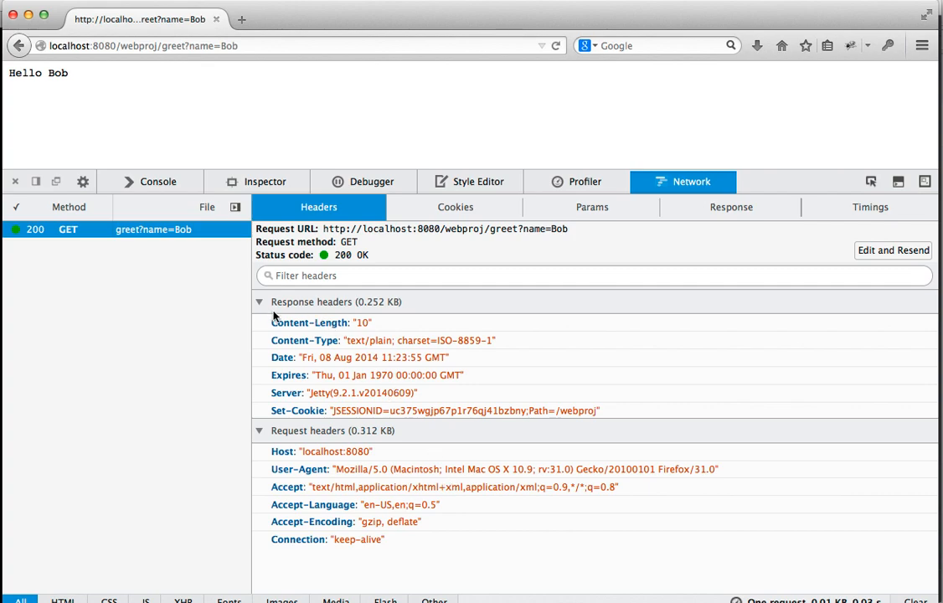
mouse_move(271, 418)
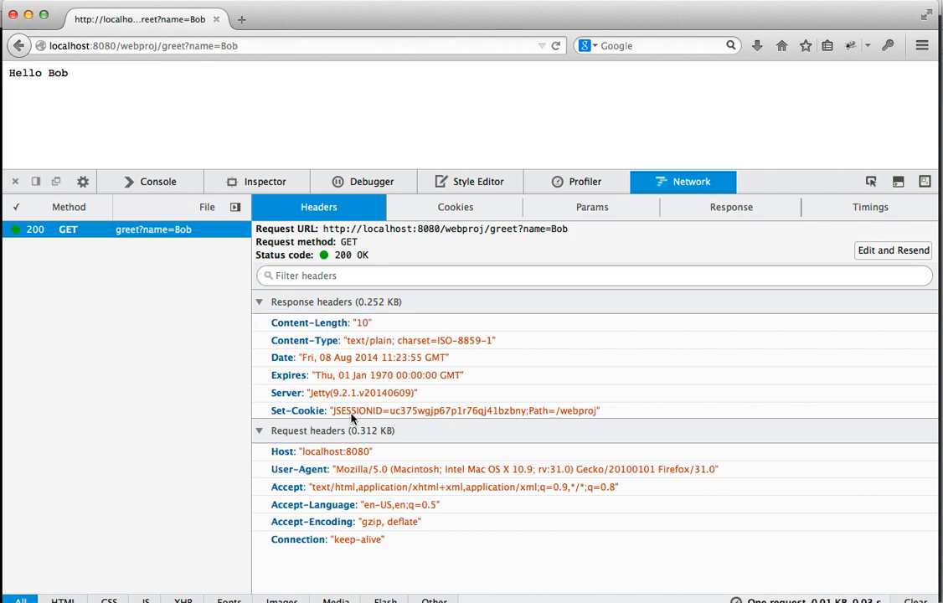
mouse_move(534, 429)
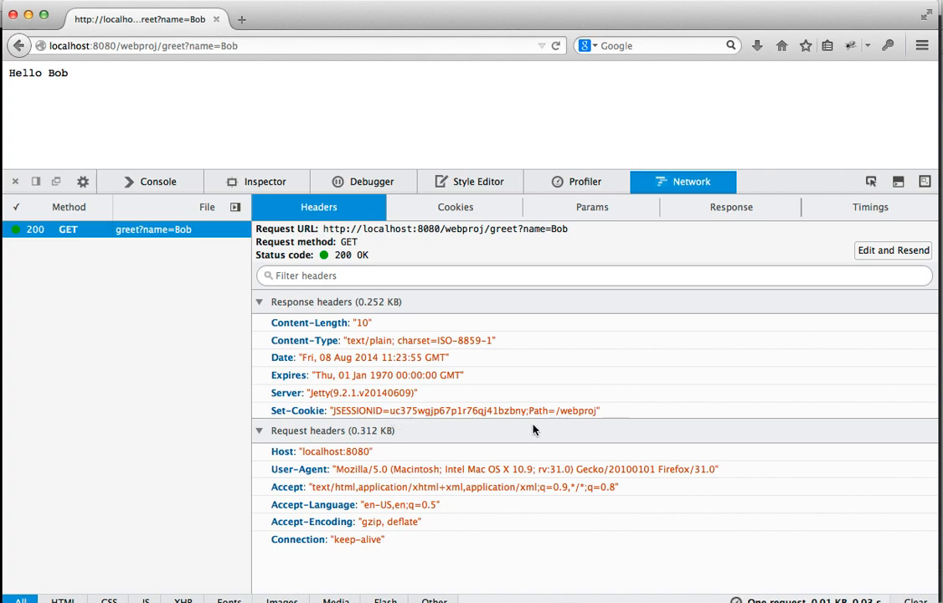
mouse_move(396, 425)
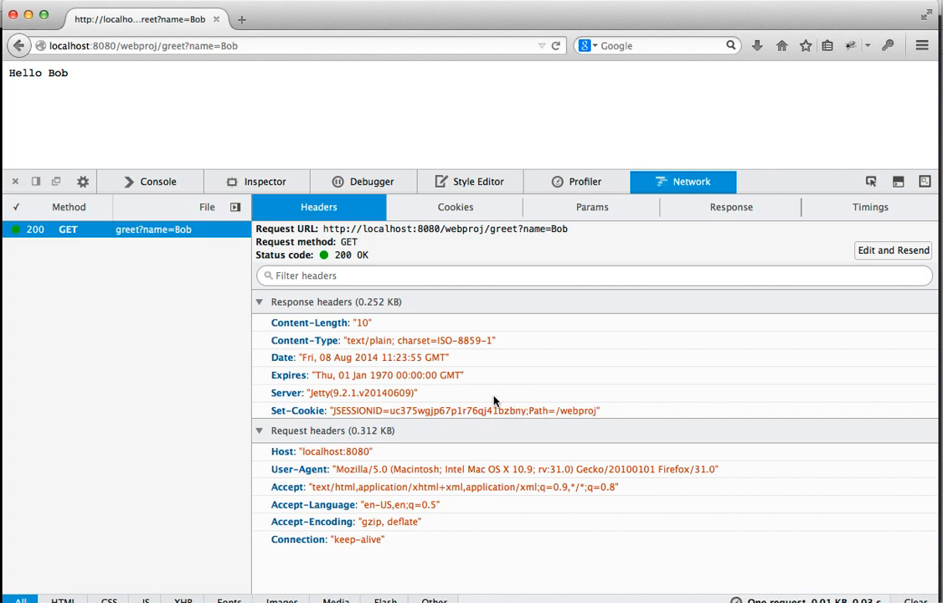
mouse_move(382, 404)
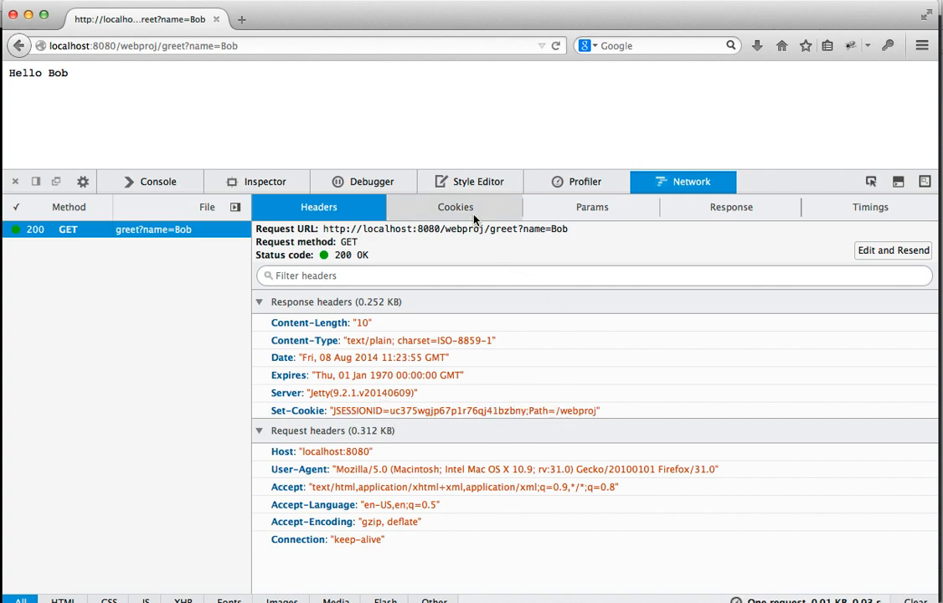
click(456, 207)
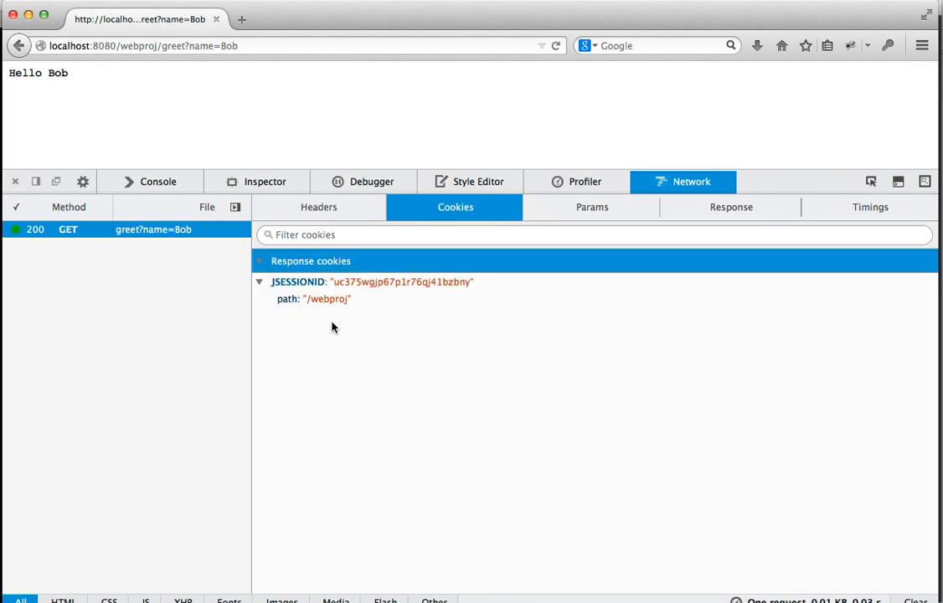
mouse_move(346, 294)
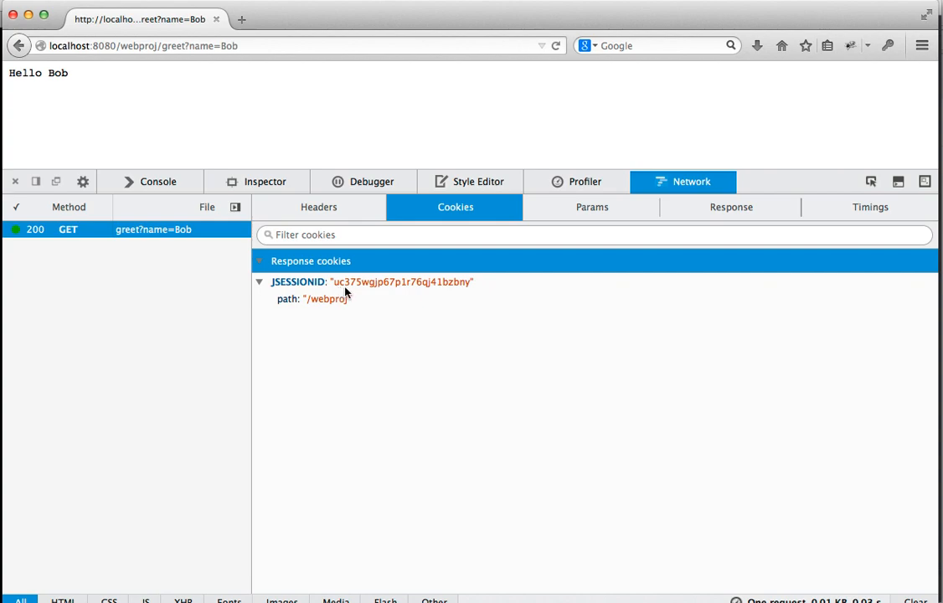
mouse_move(435, 281)
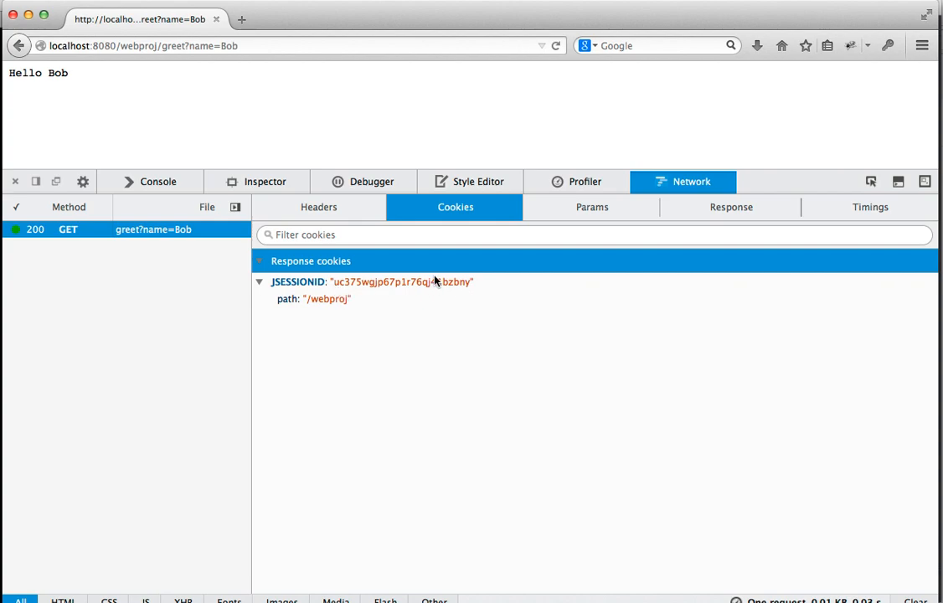
mouse_move(415, 206)
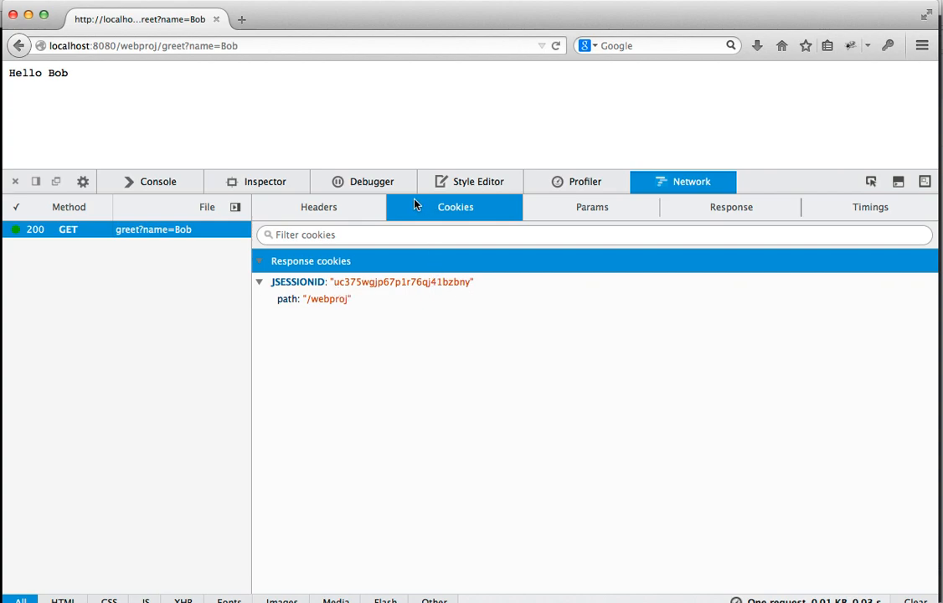
click(319, 208)
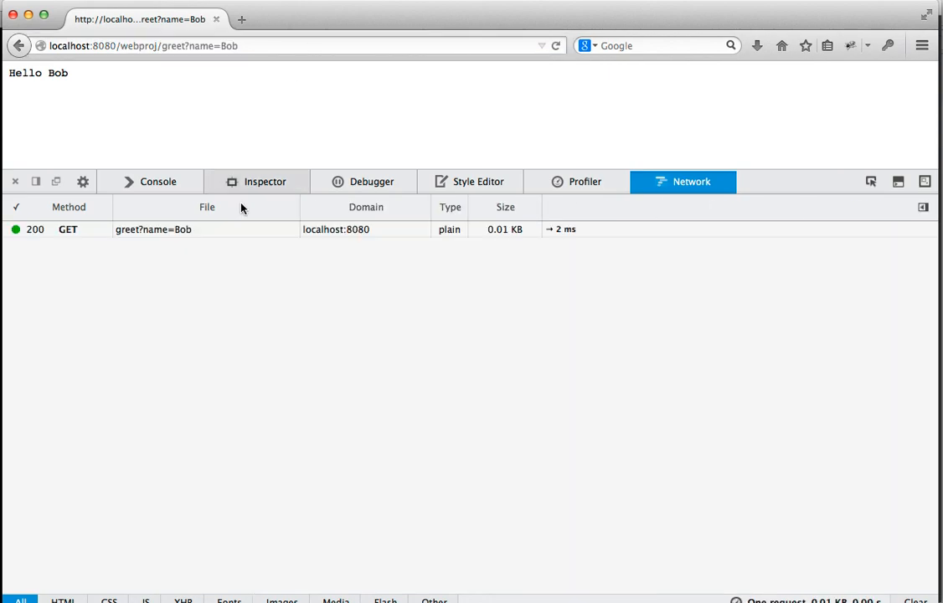
Step: Select the repeated greet request and check the JSESSIONID sent in its request cookies
click(155, 228)
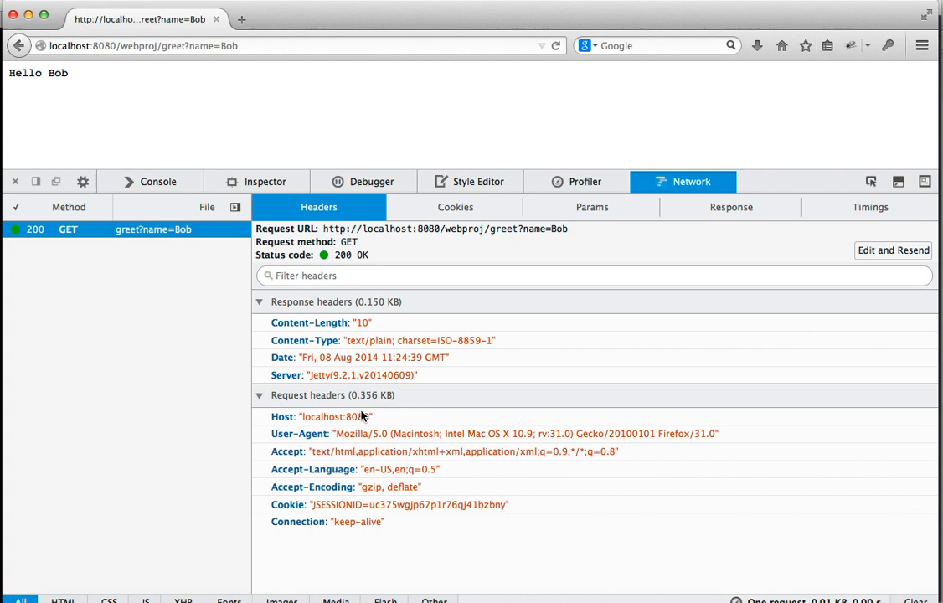
mouse_move(372, 521)
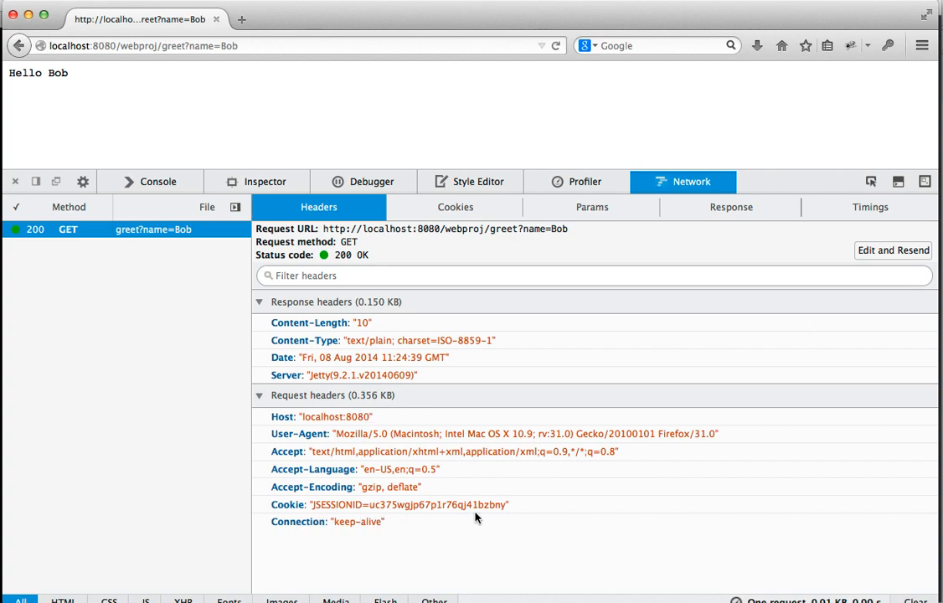
mouse_move(538, 516)
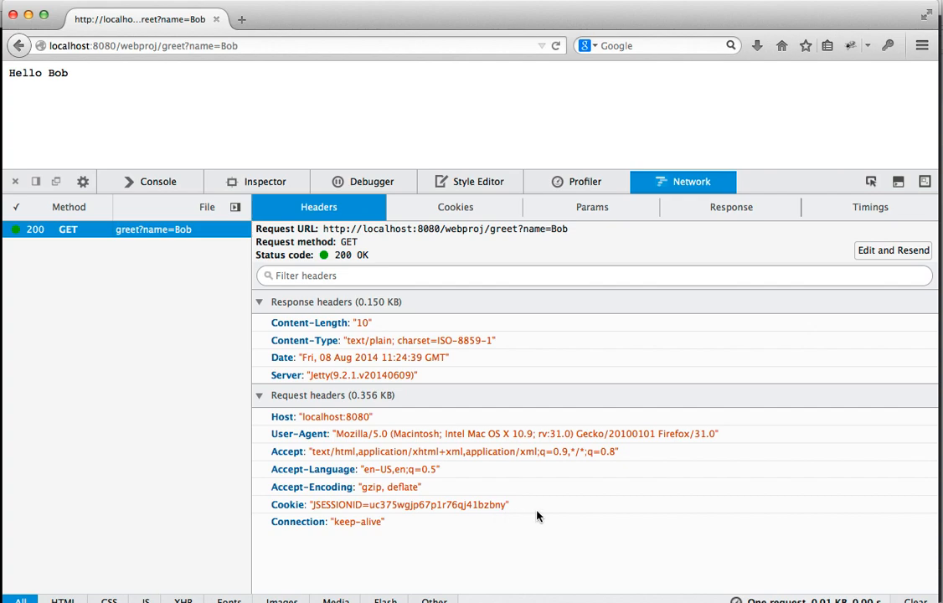
mouse_move(368, 396)
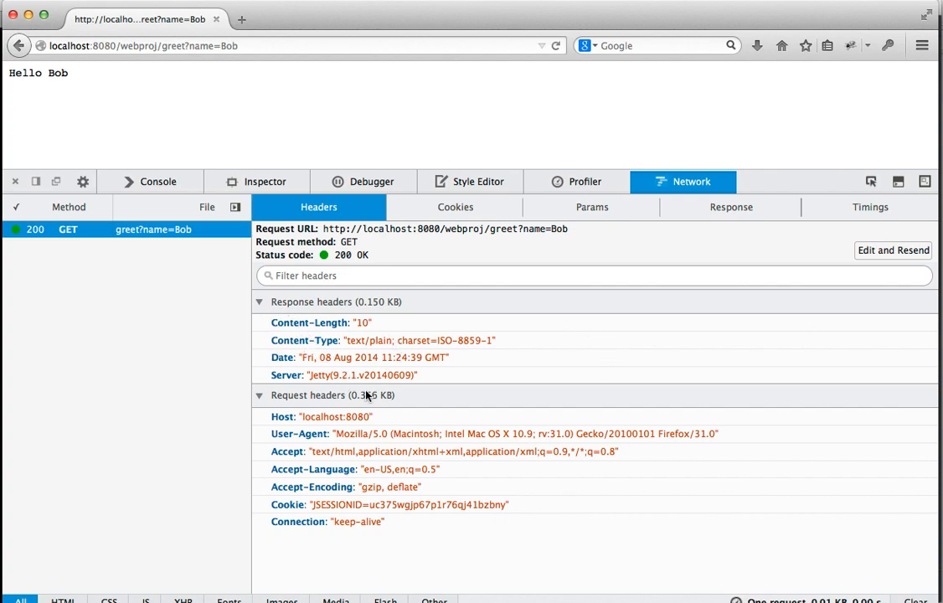
mouse_move(360, 328)
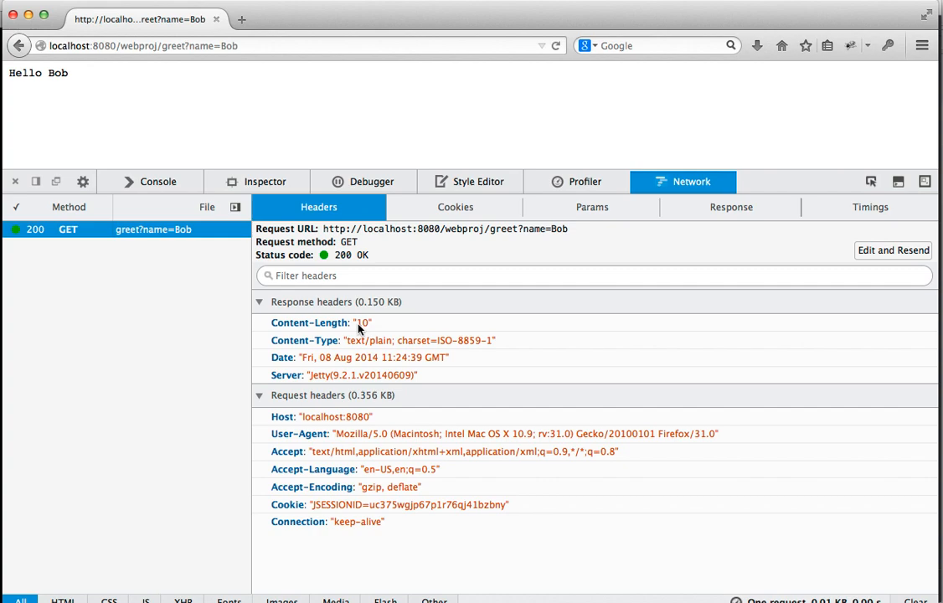
click(455, 208)
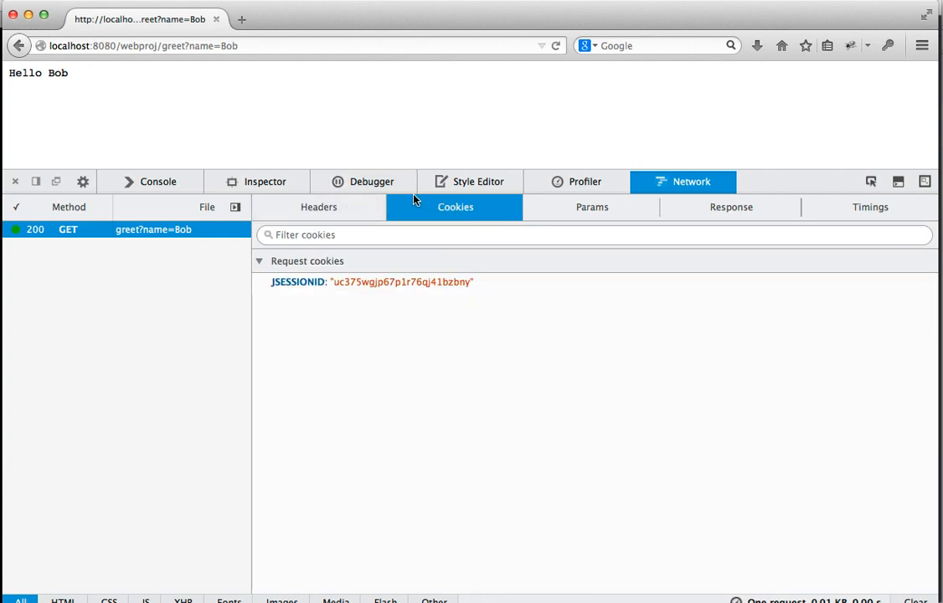
mouse_move(295, 285)
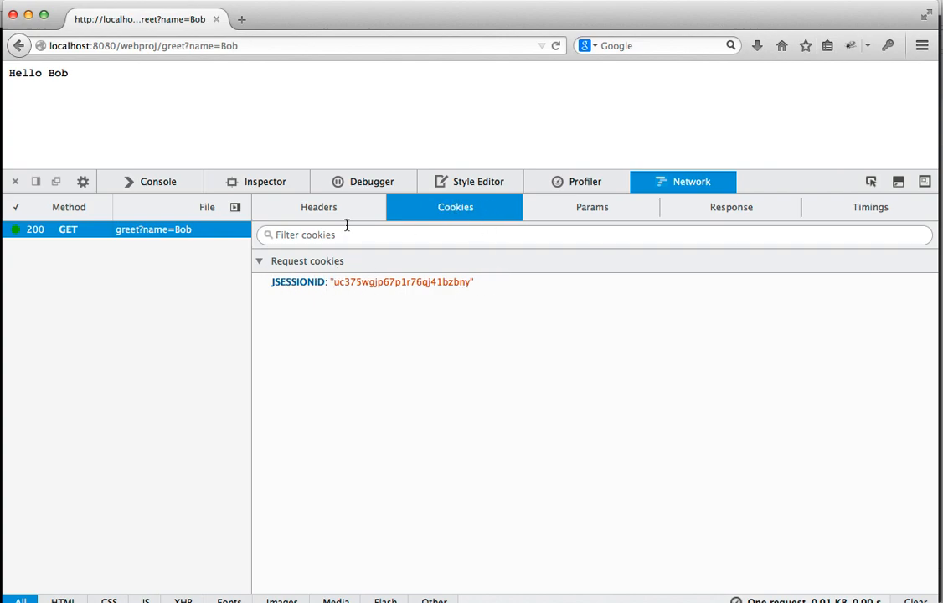
click(319, 207)
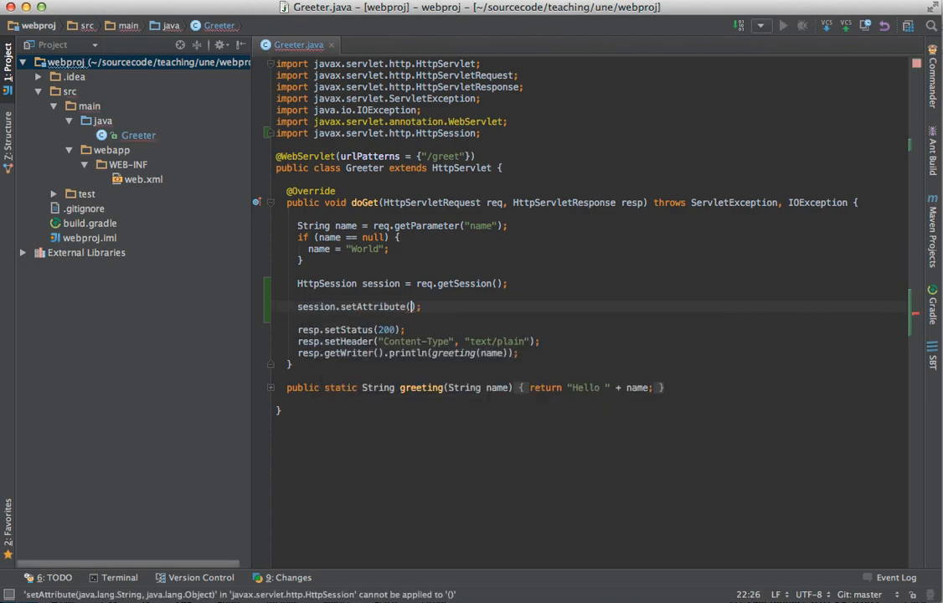
Step: Store the current name in the session with session.setAttribute("last", name);
text("last",)
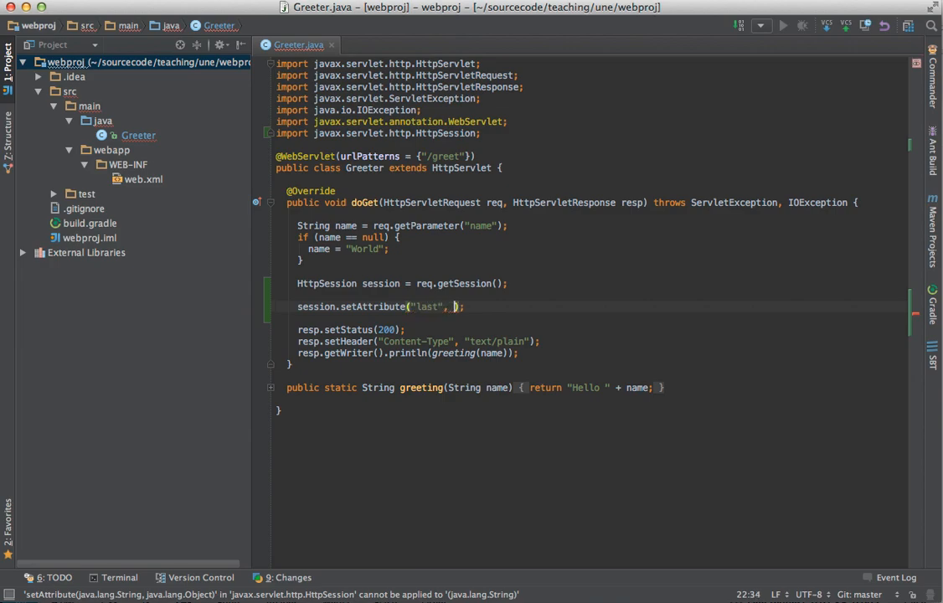
text(name)
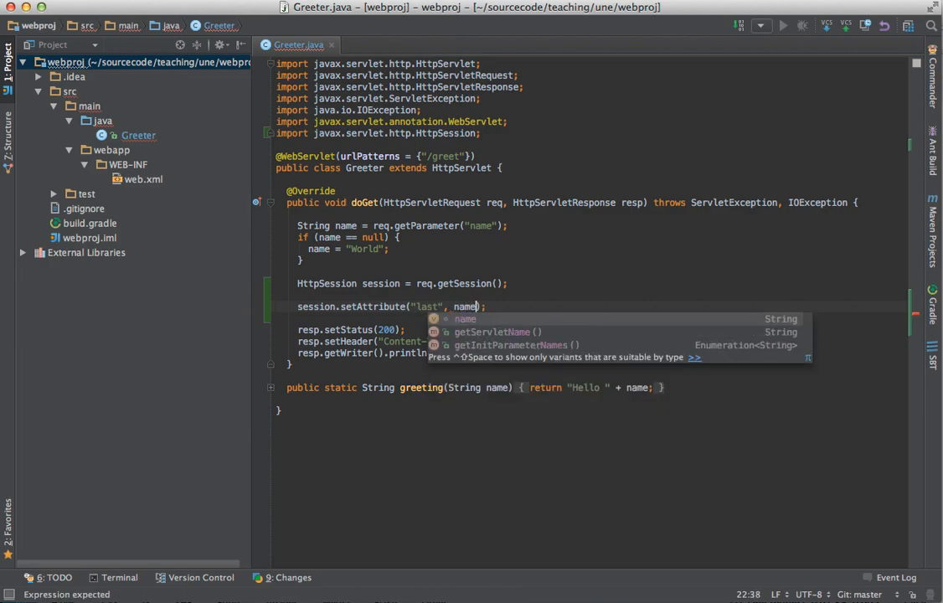
key(Escape)
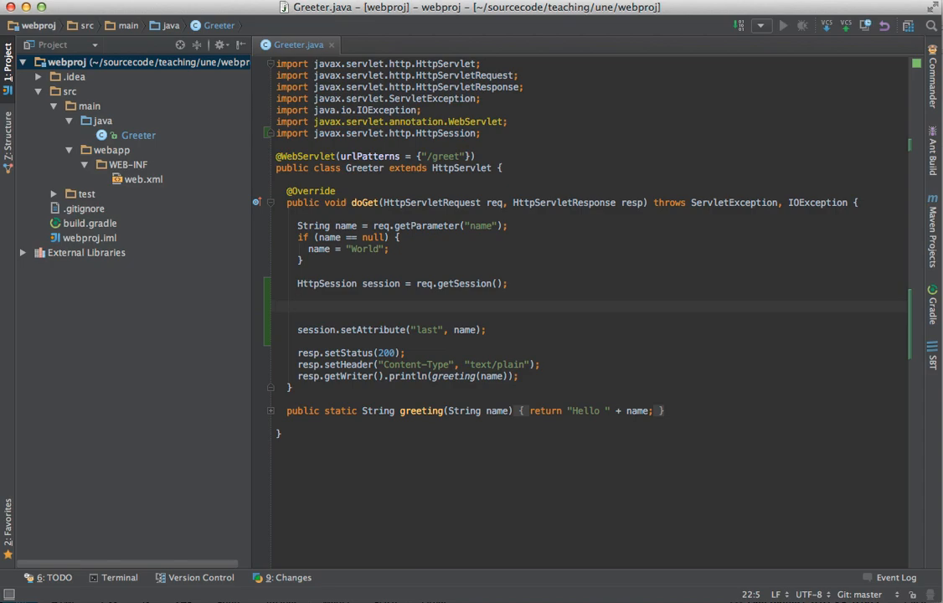
Step: Read the previous name with String last = (String)session.getAttribute("last");
text(String)
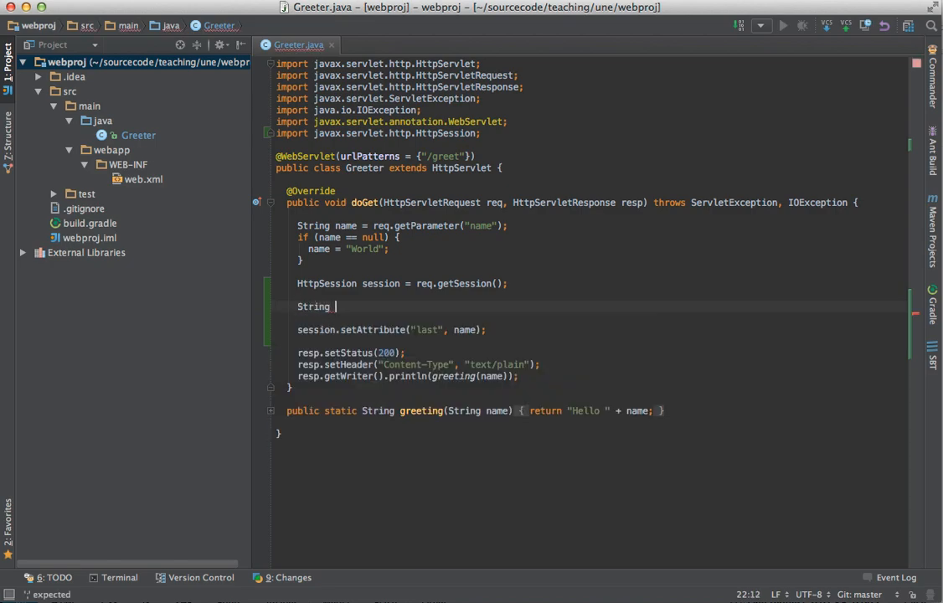
text(last = session.getAttribute)
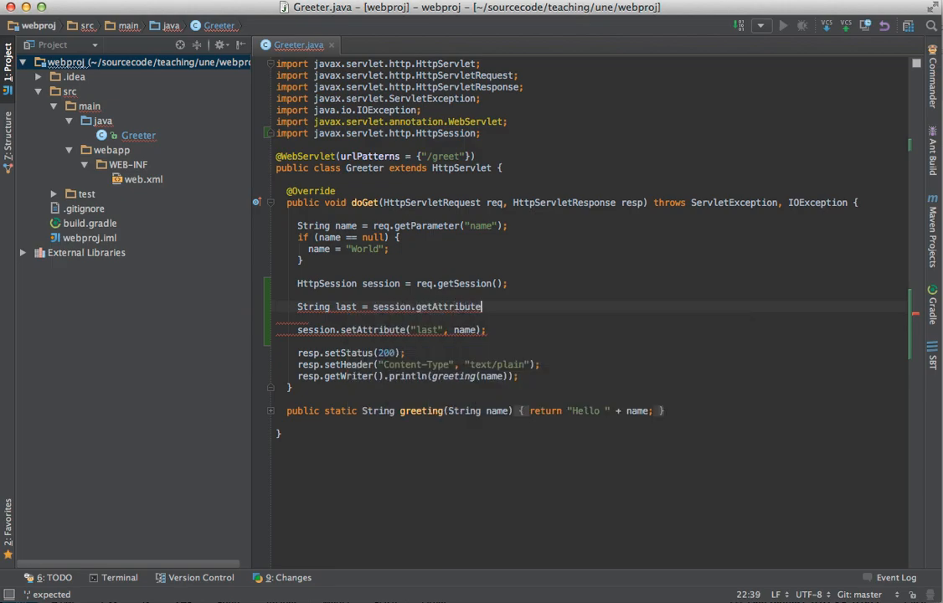
text(("last"))
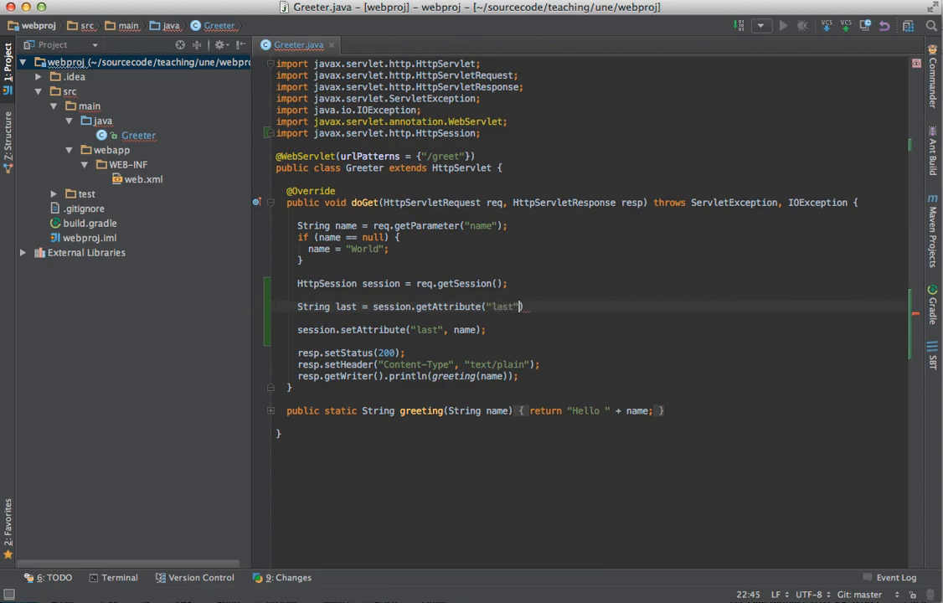
text(;)
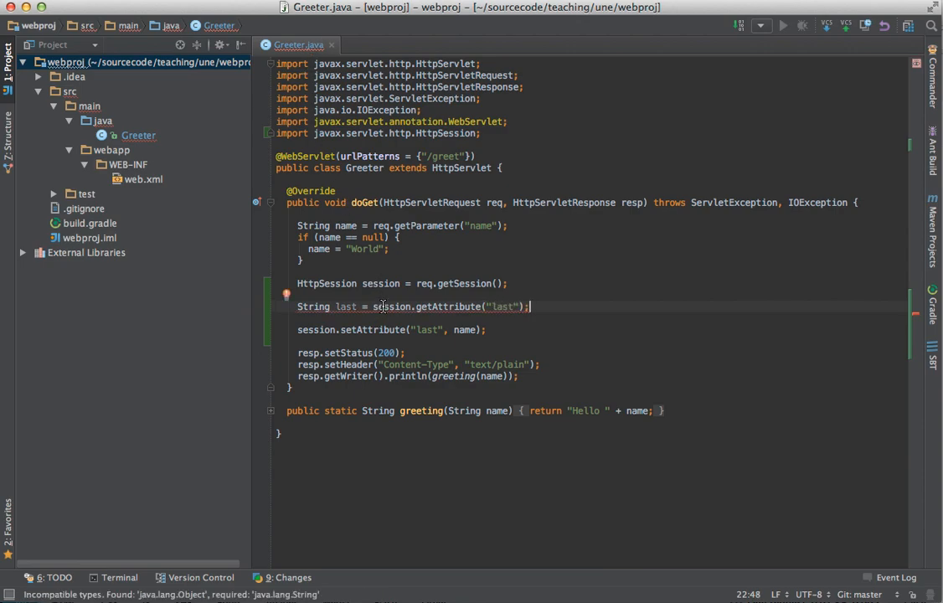
mouse_move(392, 305)
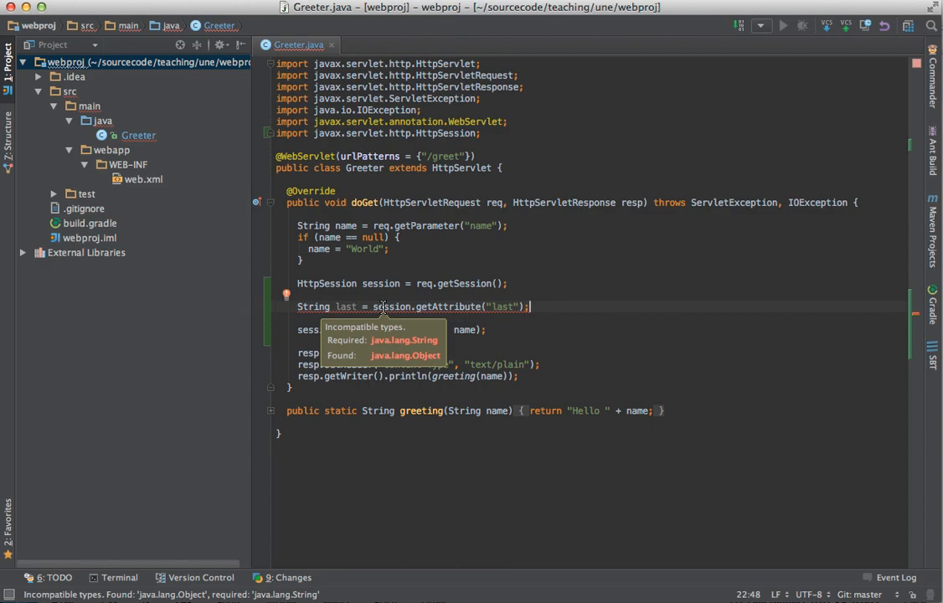
mouse_move(512, 331)
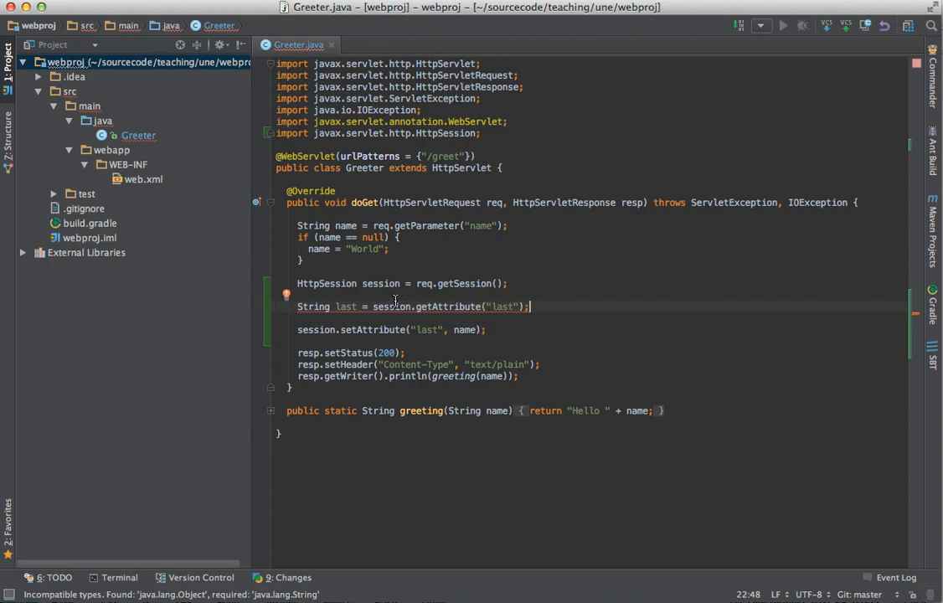
mouse_move(461, 305)
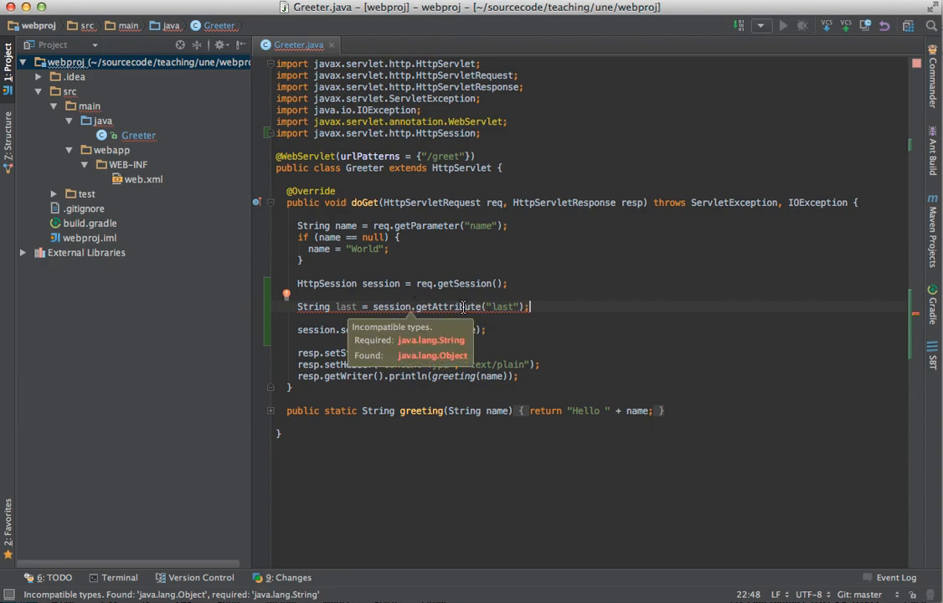
mouse_move(377, 315)
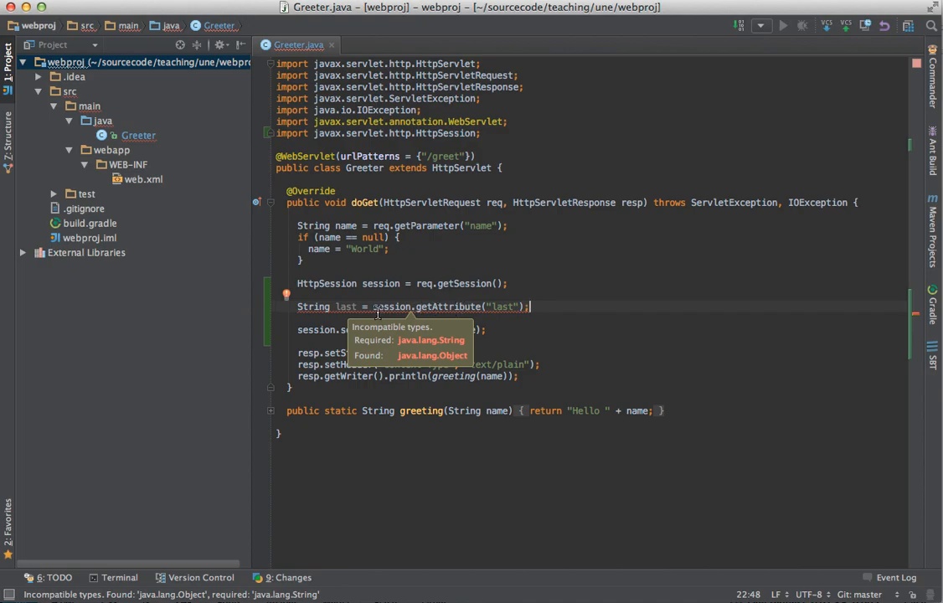
mouse_move(446, 259)
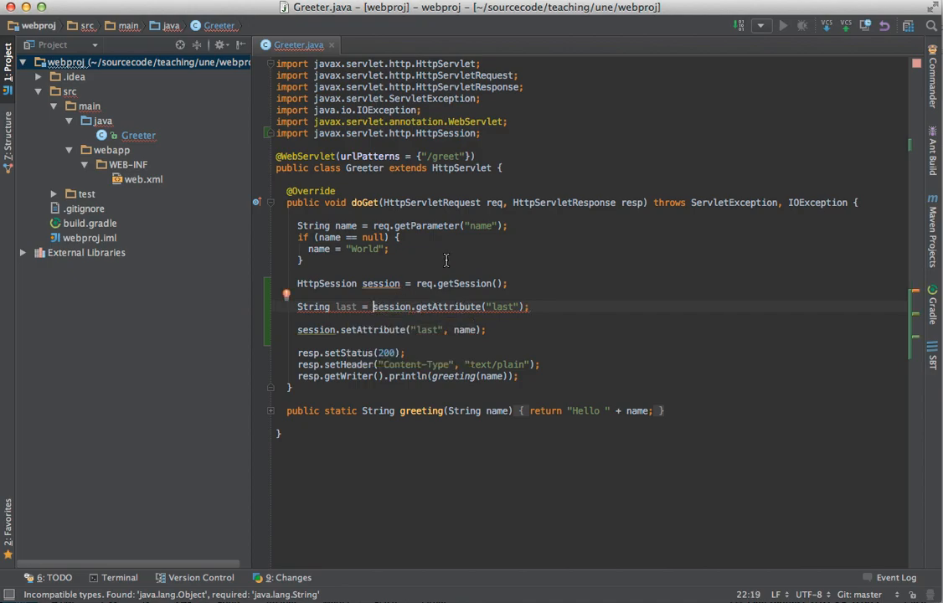
text(S)
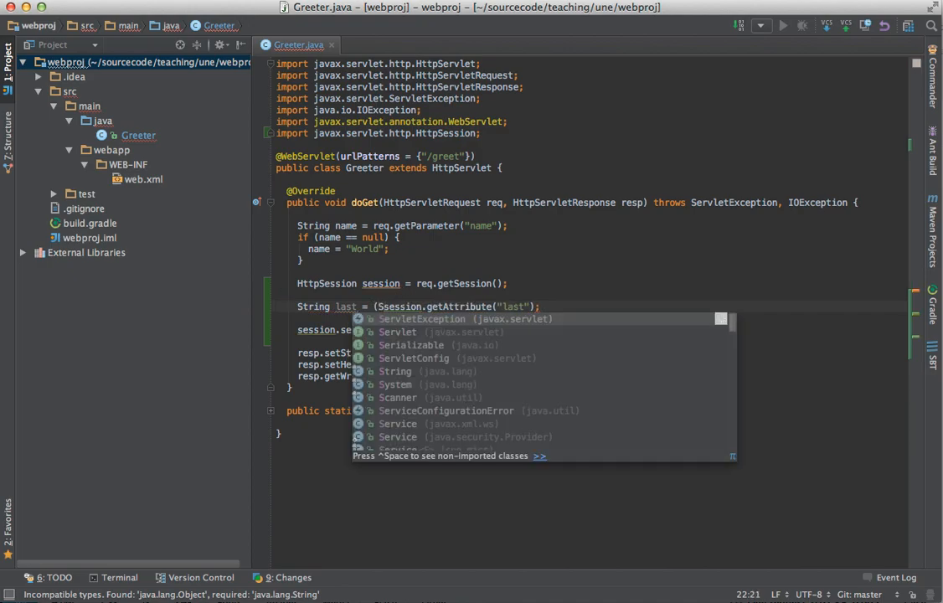
text(tring)
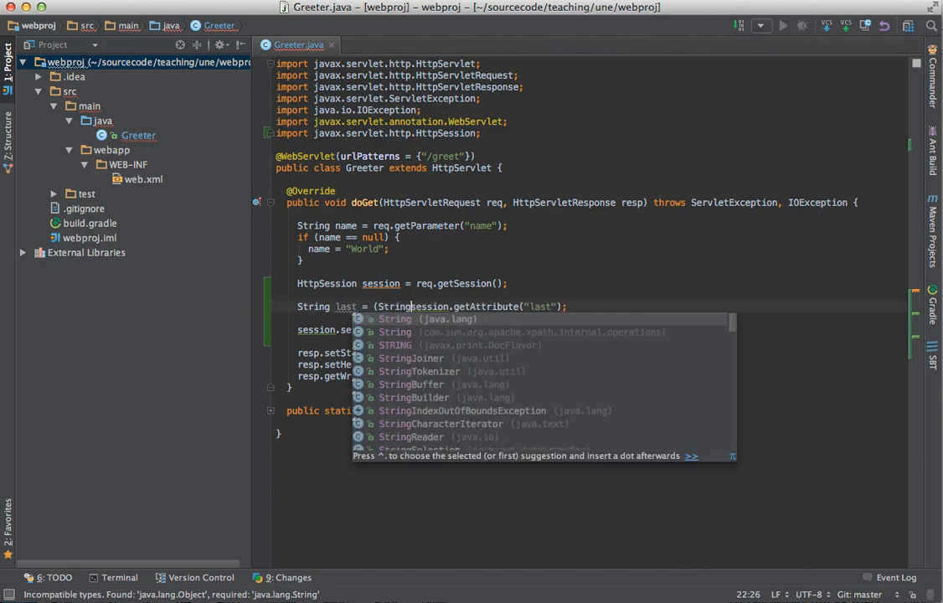
click(395, 318)
text())
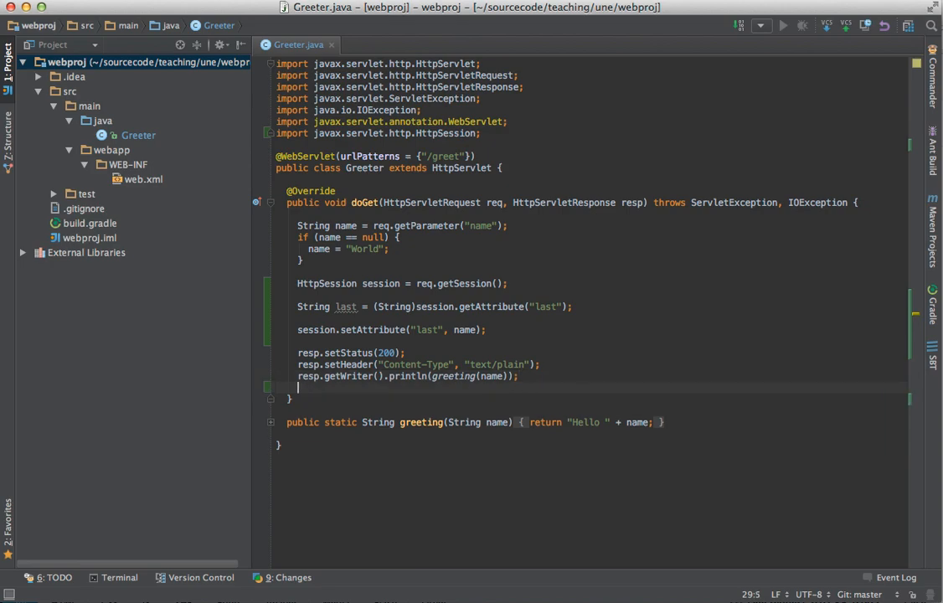
Step: Add resp.getWriter().println("Last time you asked me to greet " + last); to the reply
text(resp)
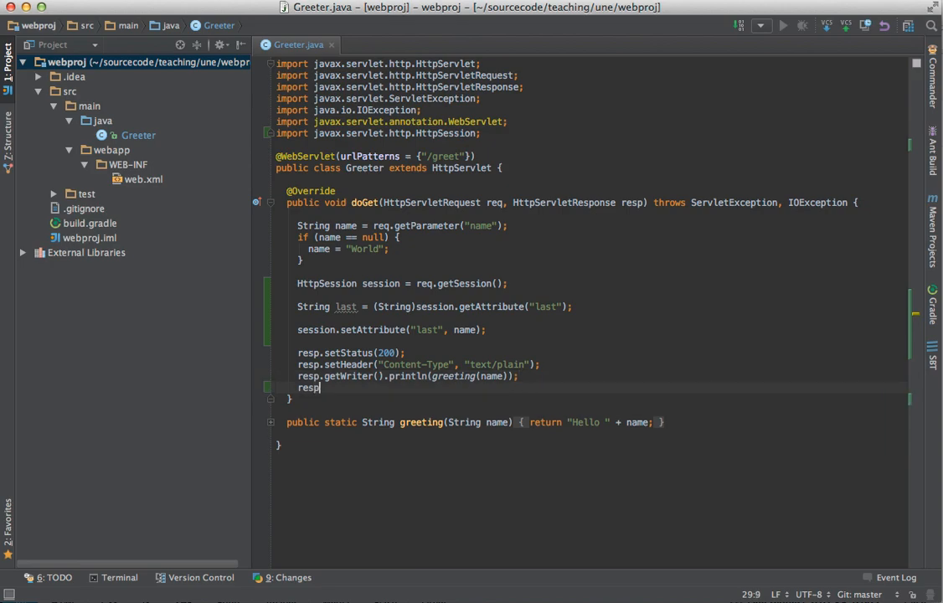
text(getWriter().)
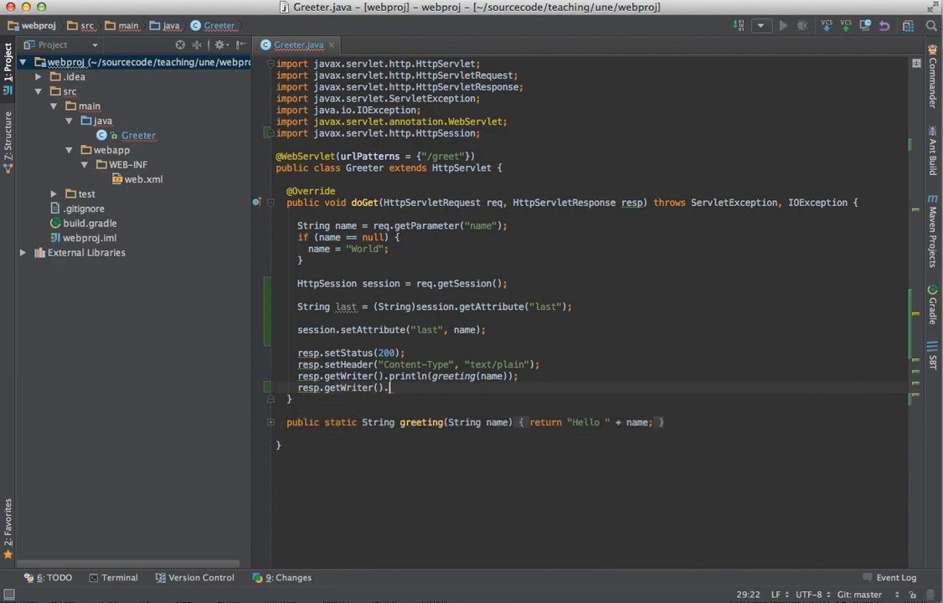
text(println()
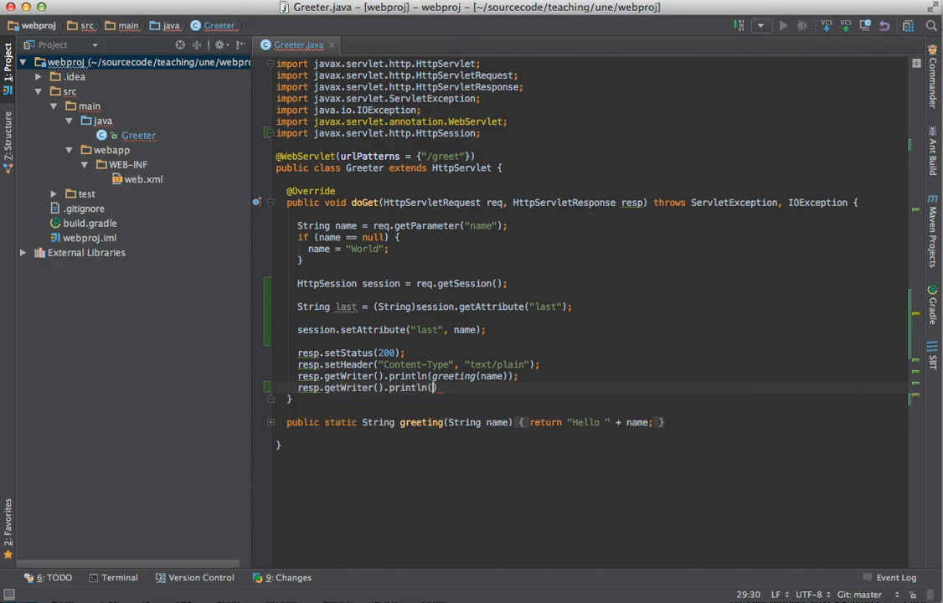
text(Last time you asked ")
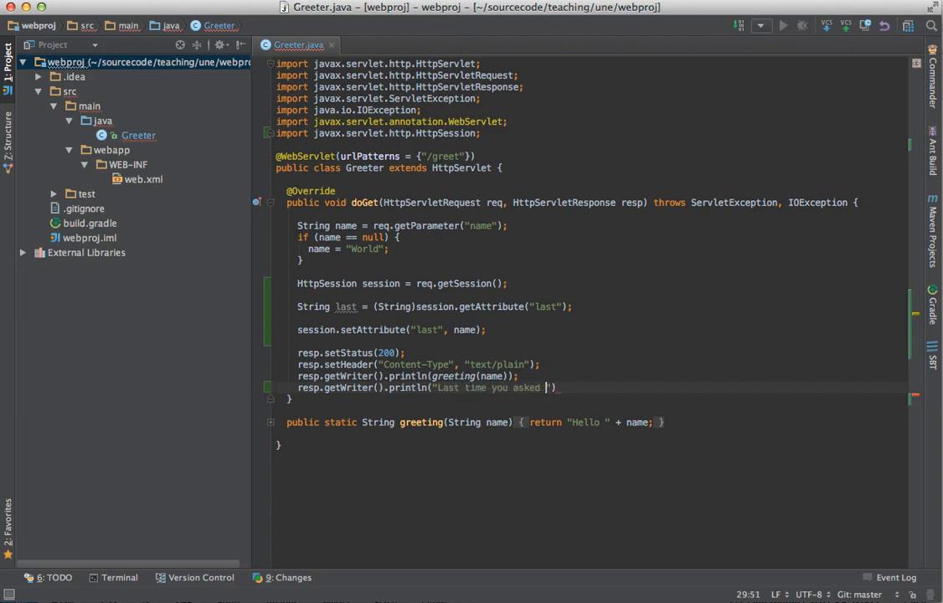
text(me to greet)
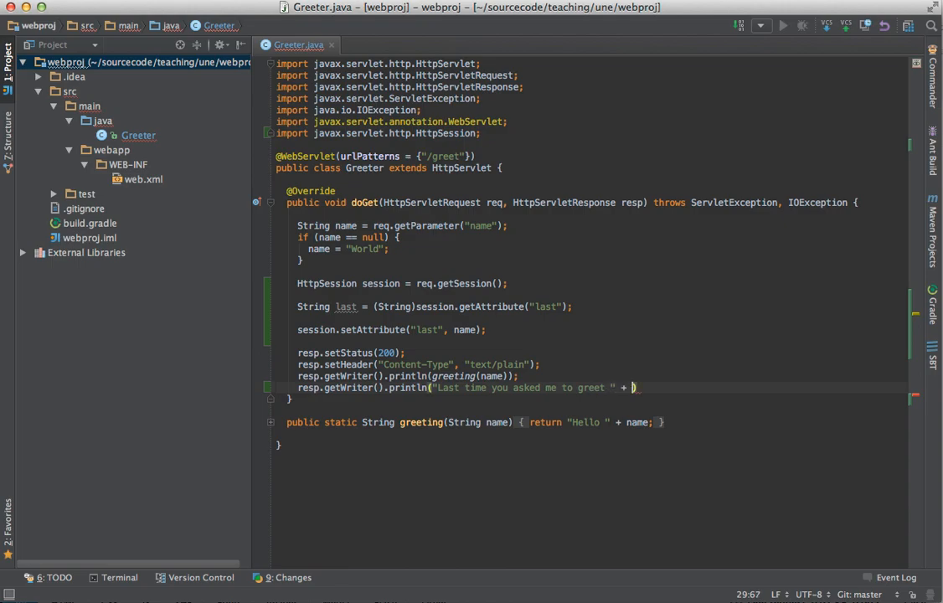
text(last);)
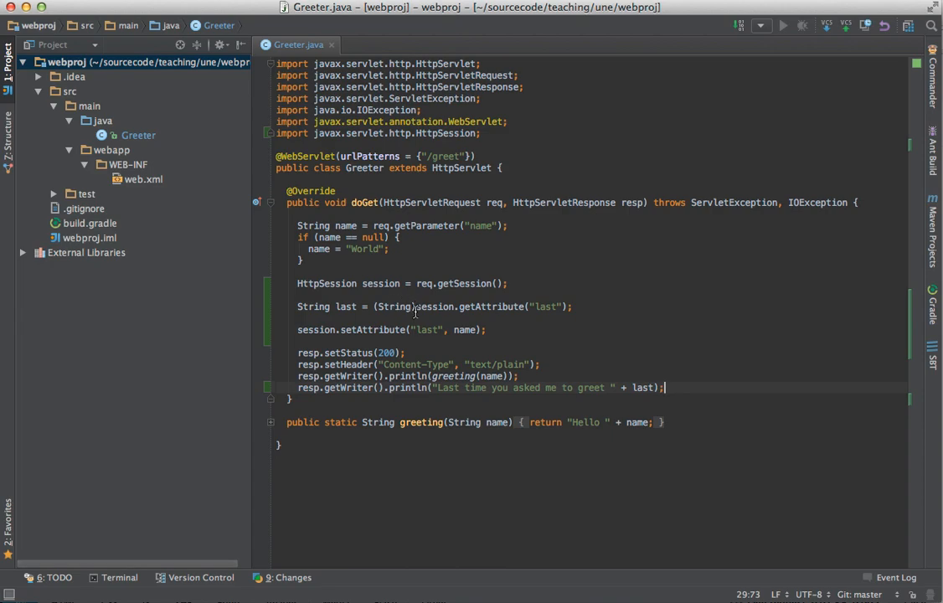
mouse_move(417, 325)
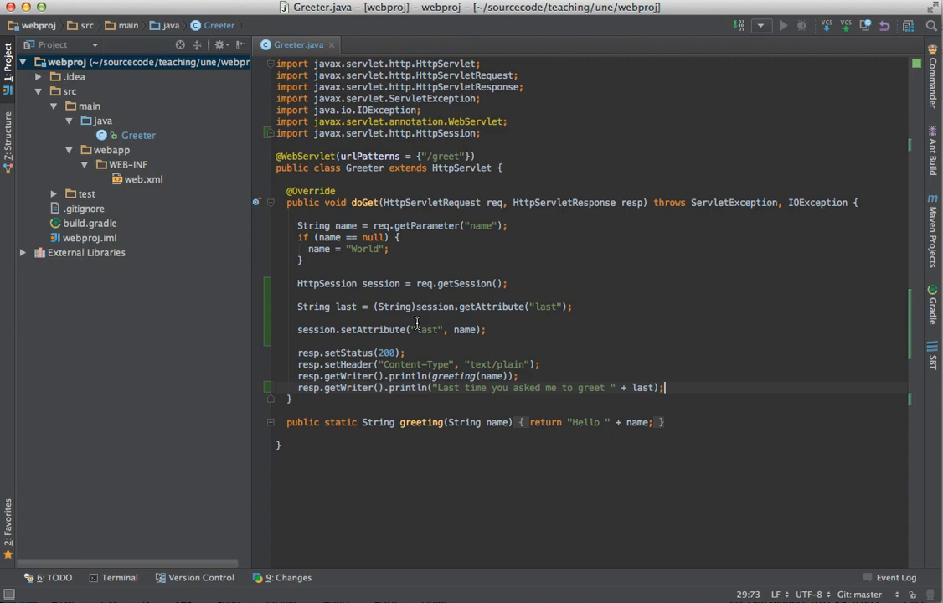
mouse_move(533, 308)
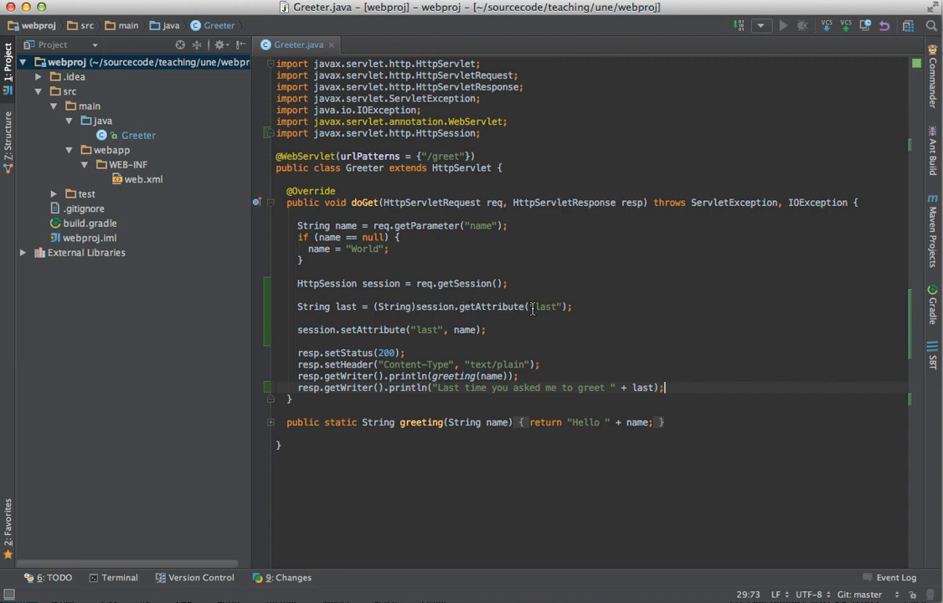
mouse_move(473, 302)
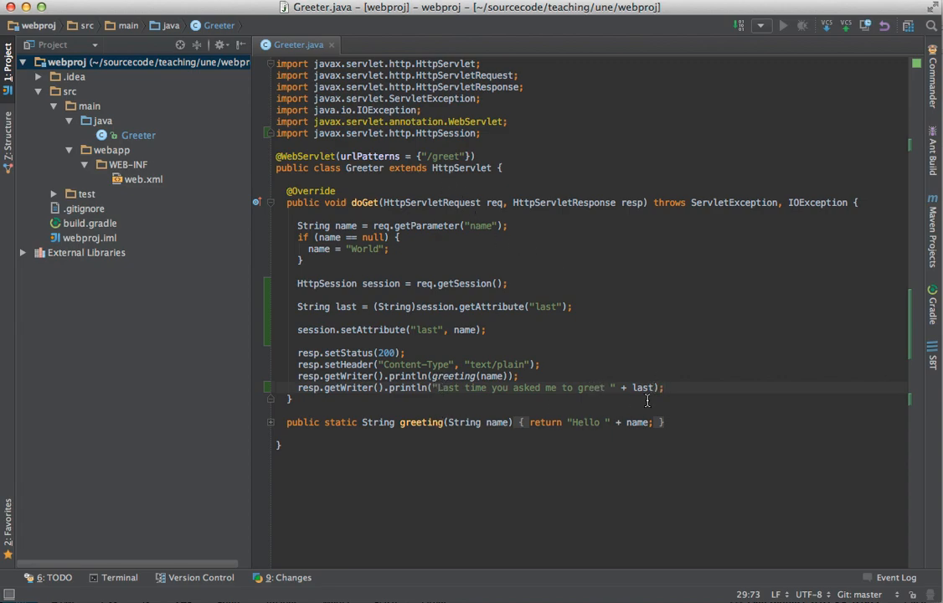
mouse_move(361, 323)
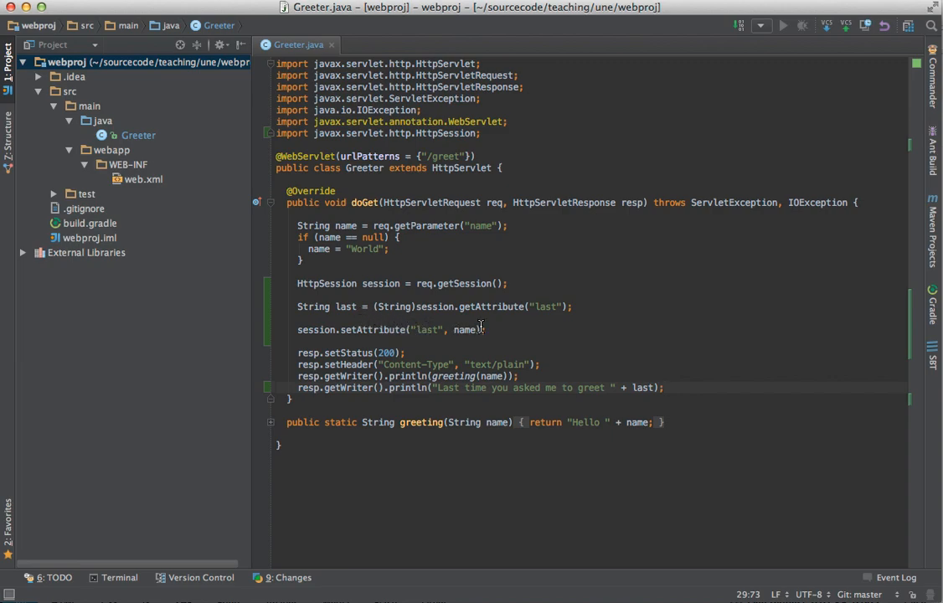
mouse_move(445, 316)
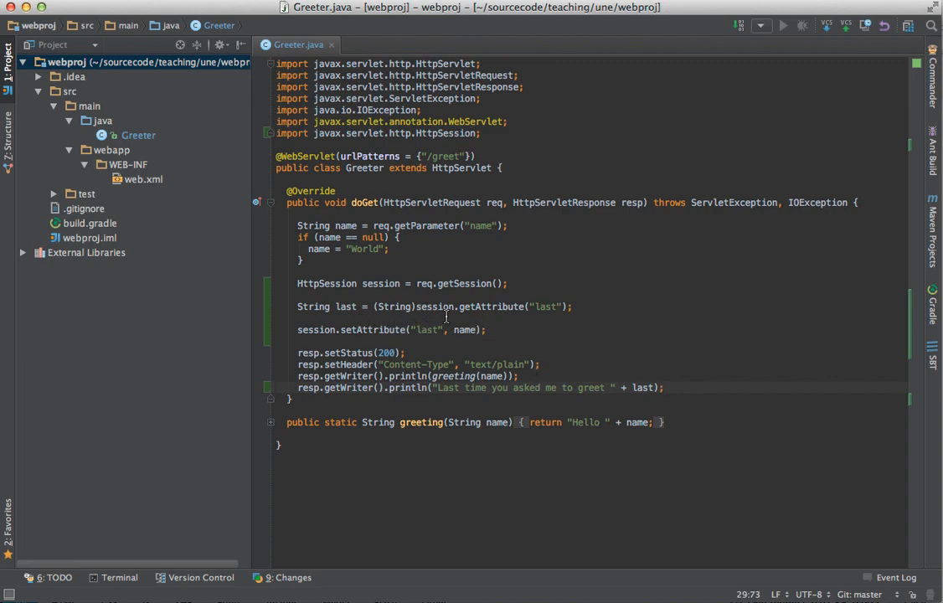
mouse_move(455, 355)
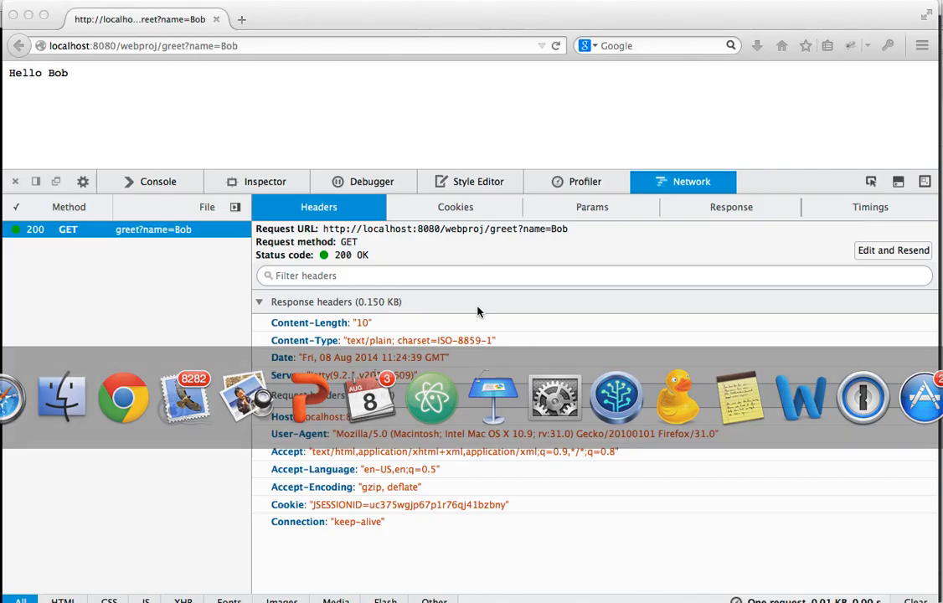
Step: Load greet with no name, showing greeted null last time, and view its headers
click(168, 46)
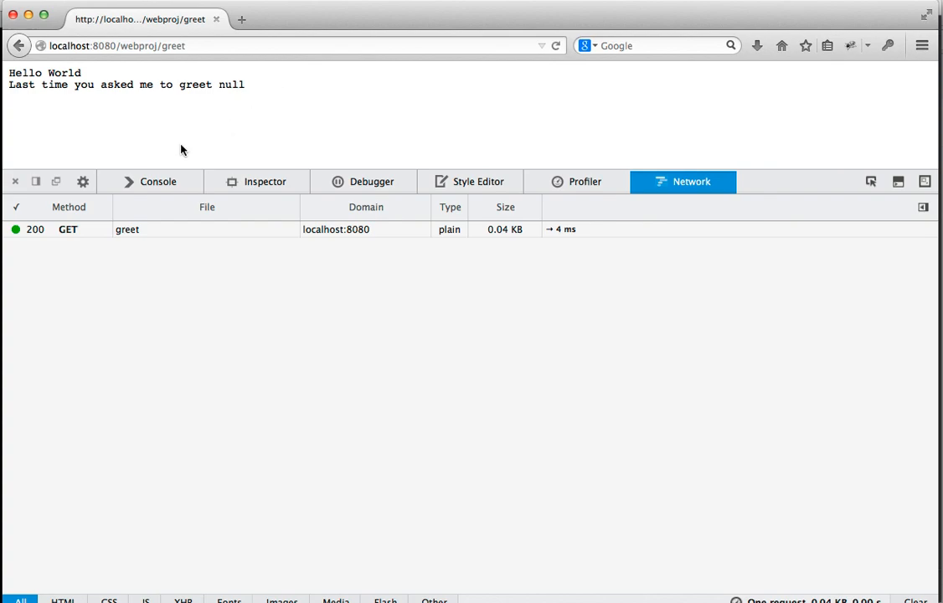
click(127, 227)
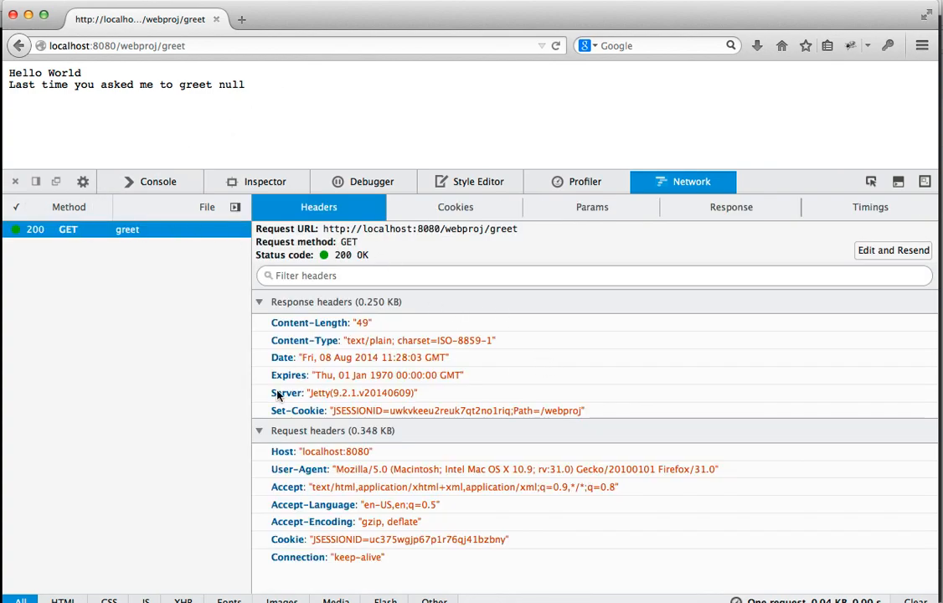
mouse_move(238, 484)
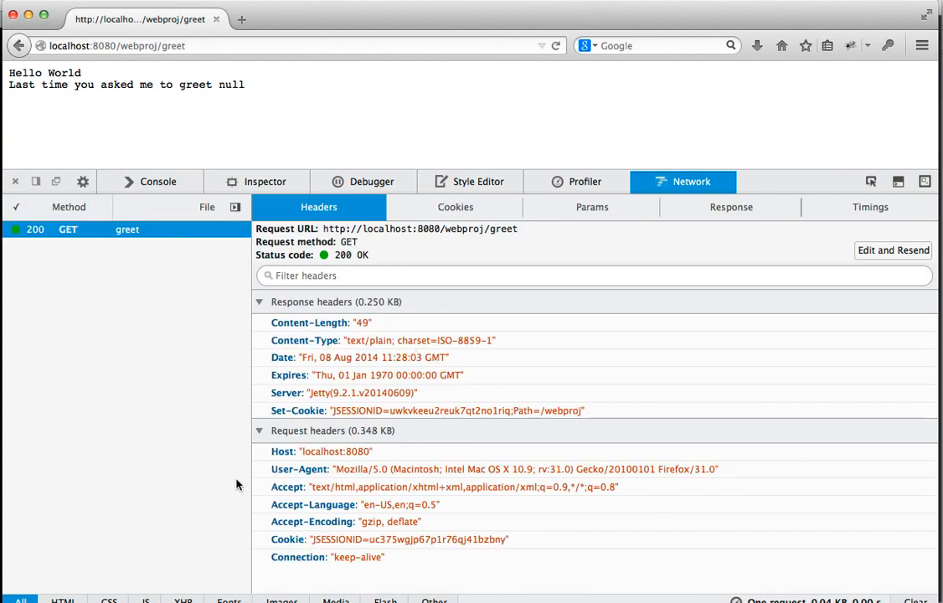
mouse_move(368, 531)
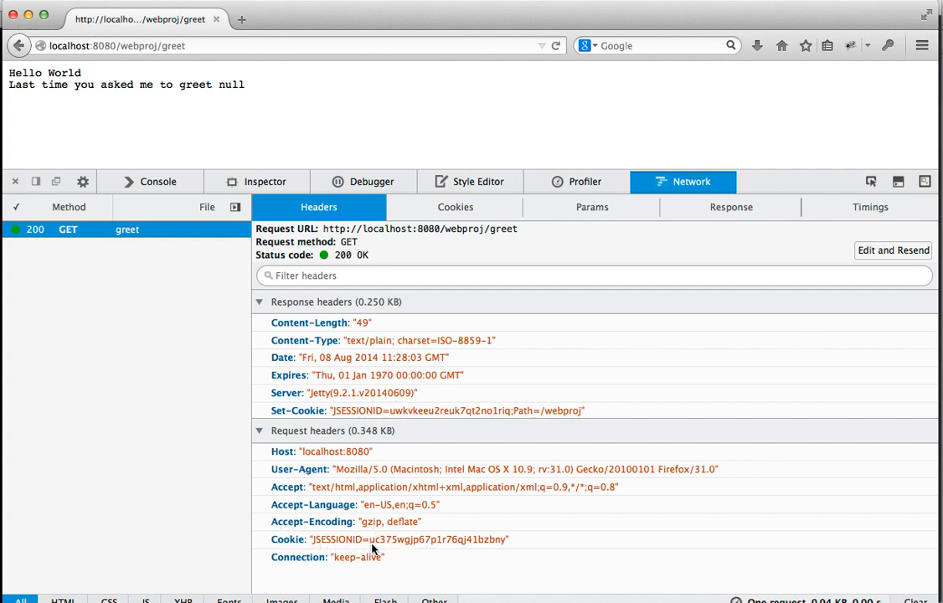
mouse_move(350, 339)
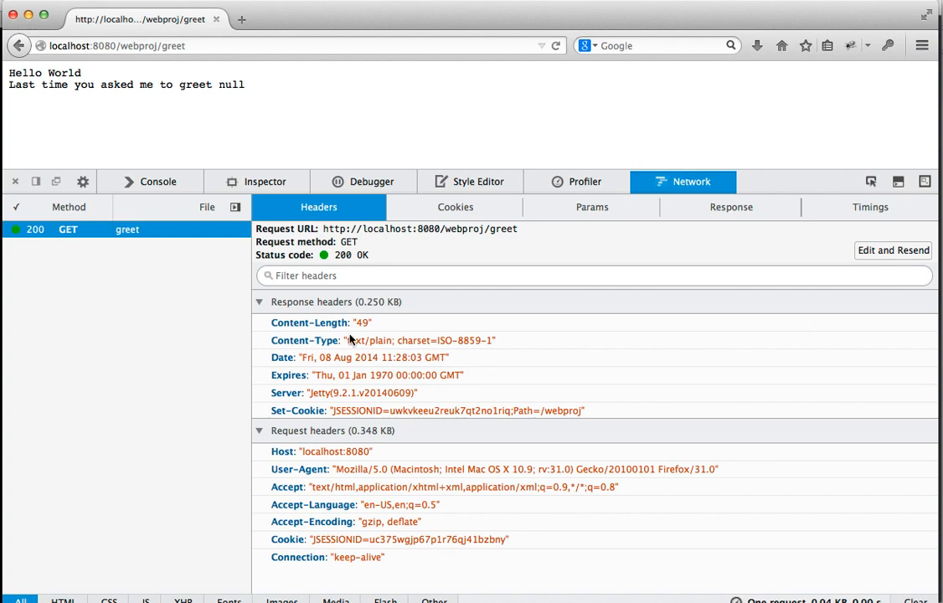
mouse_move(364, 402)
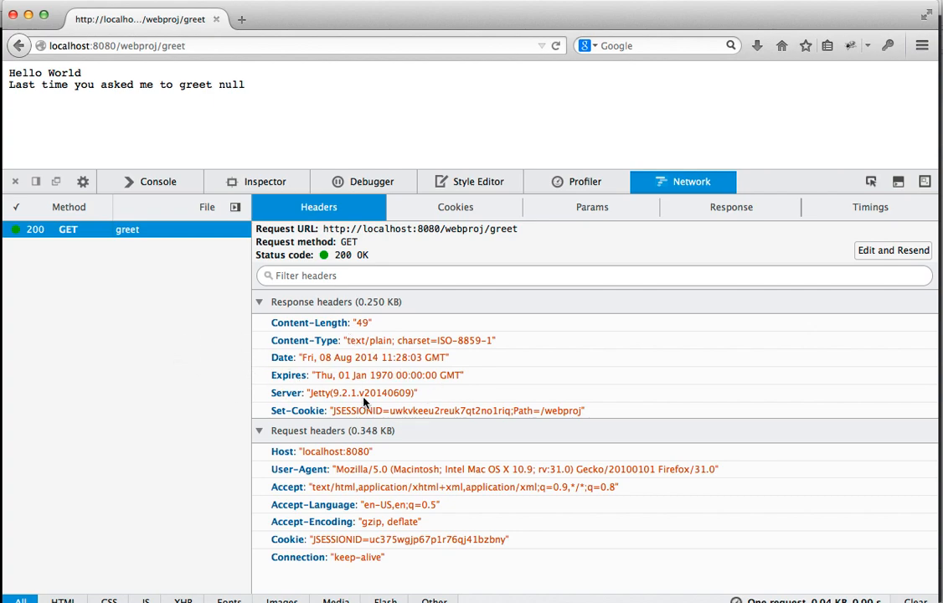
mouse_move(233, 392)
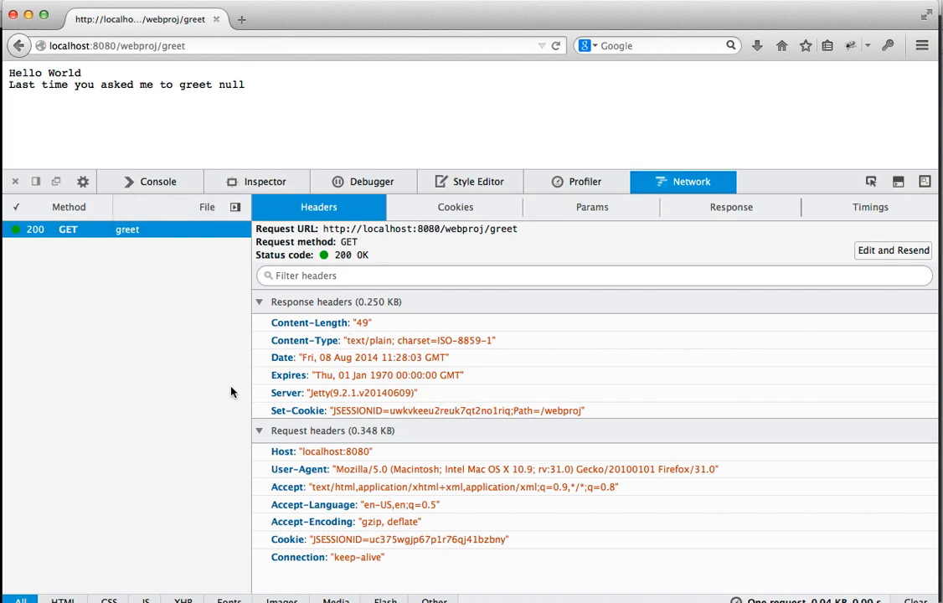
Step: Request greet?name=Bob, showing greeted World last time, and view its headers
click(209, 45)
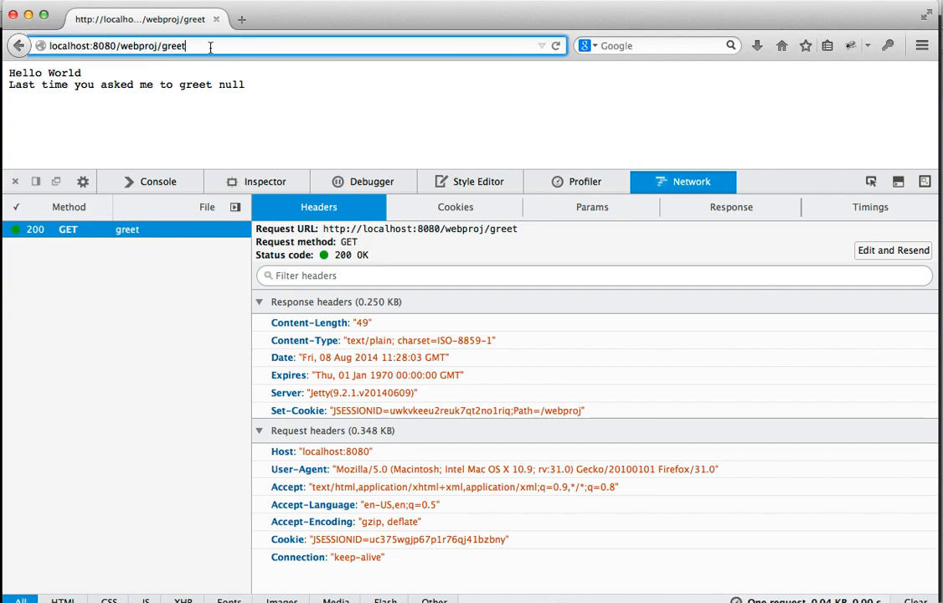
text(?name=Bob)
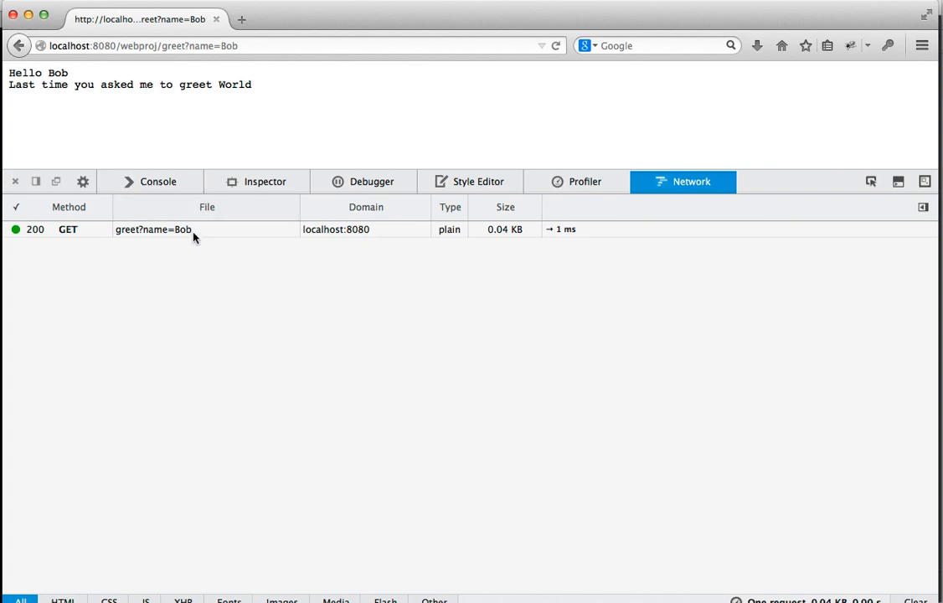
click(154, 228)
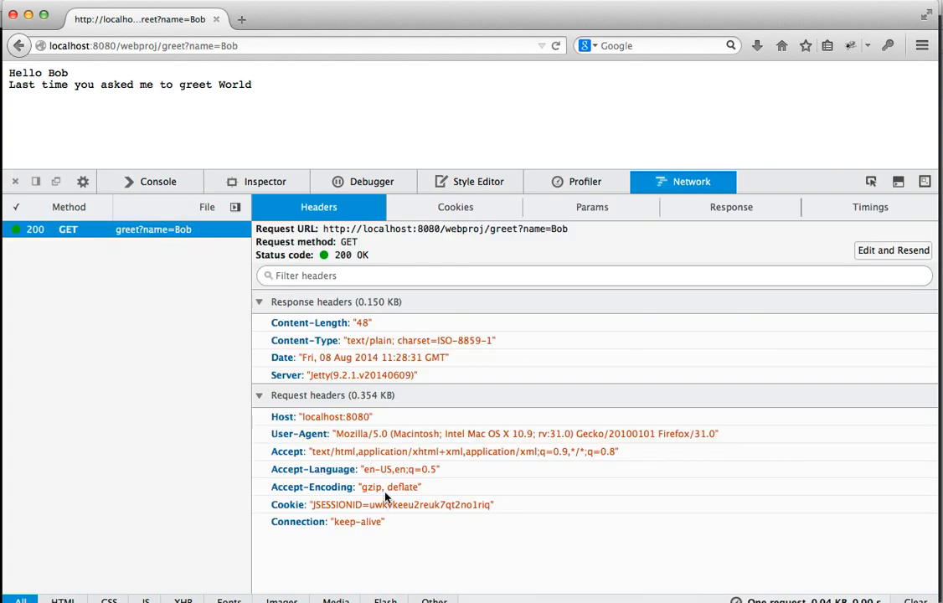
mouse_move(401, 461)
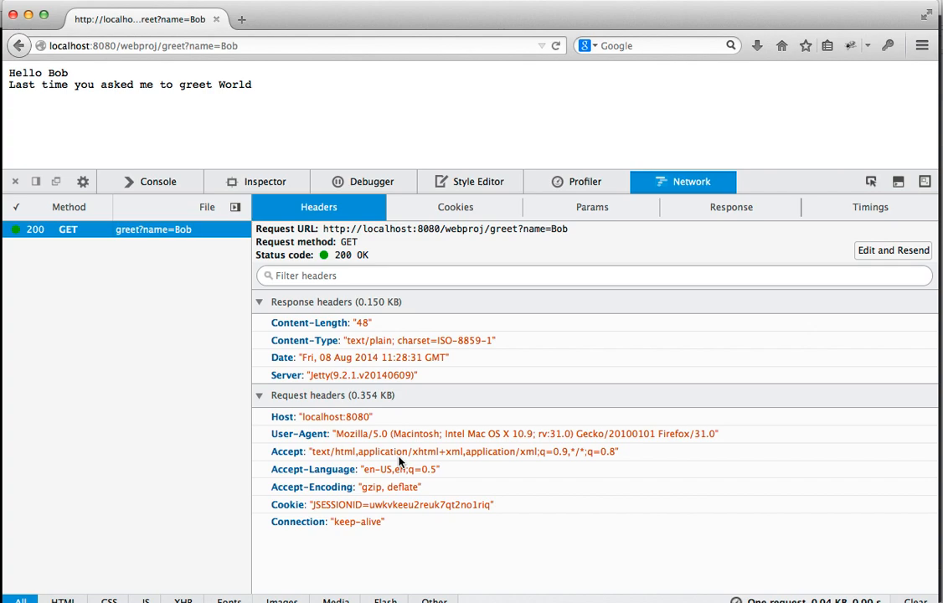
mouse_move(400, 462)
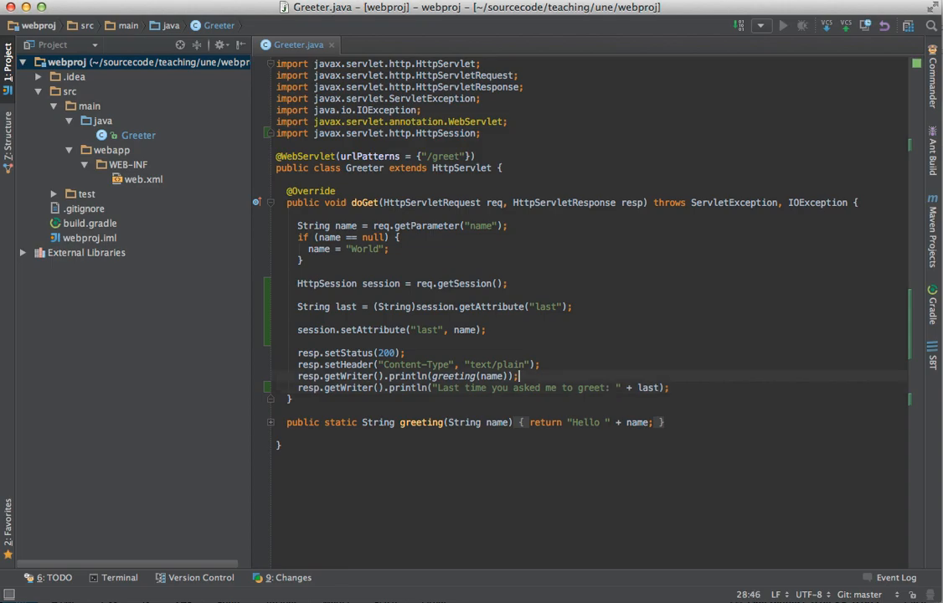
mouse_move(401, 462)
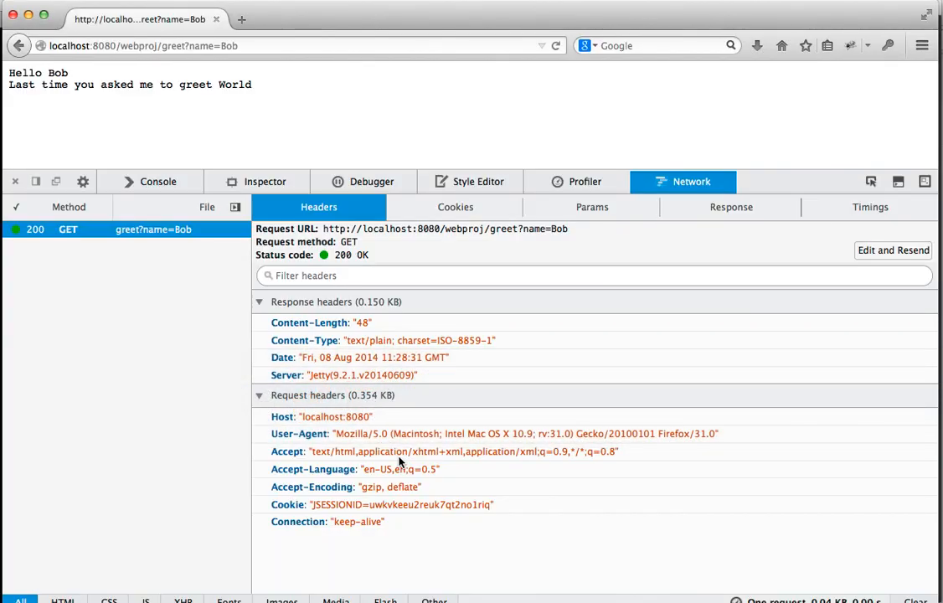
Step: Reload the greet?name=Bob page to show 'Last time you asked me to greet: null'
click(322, 46)
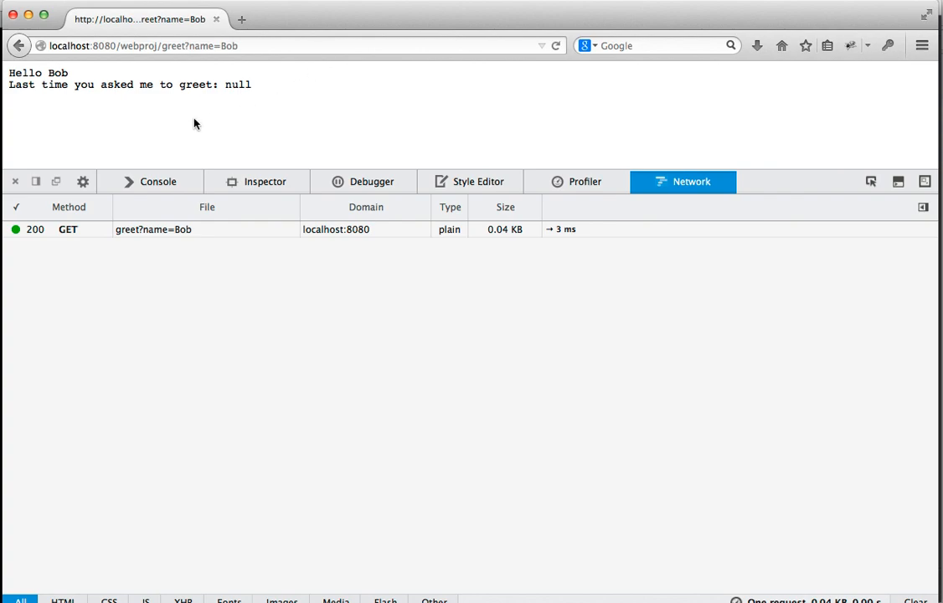
mouse_move(266, 92)
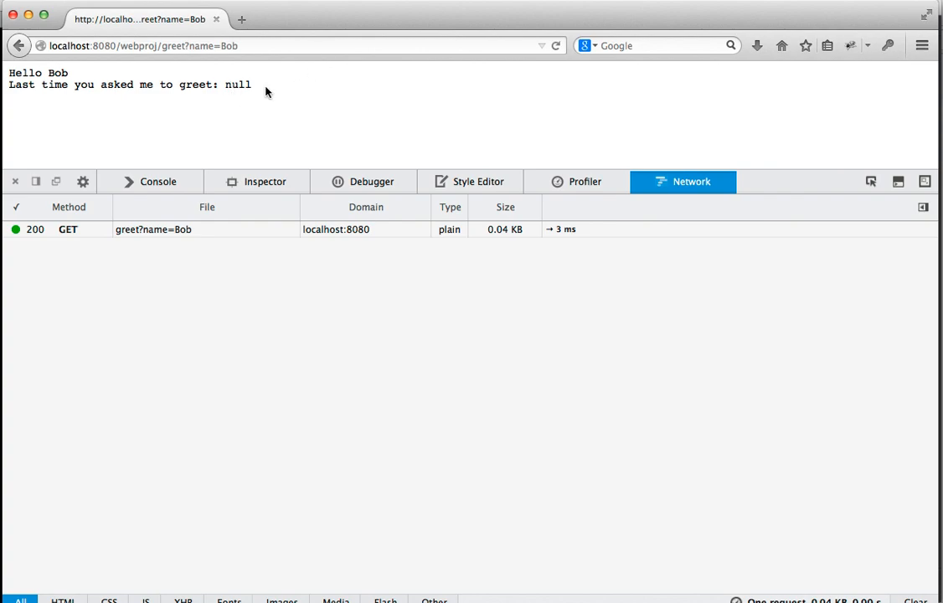